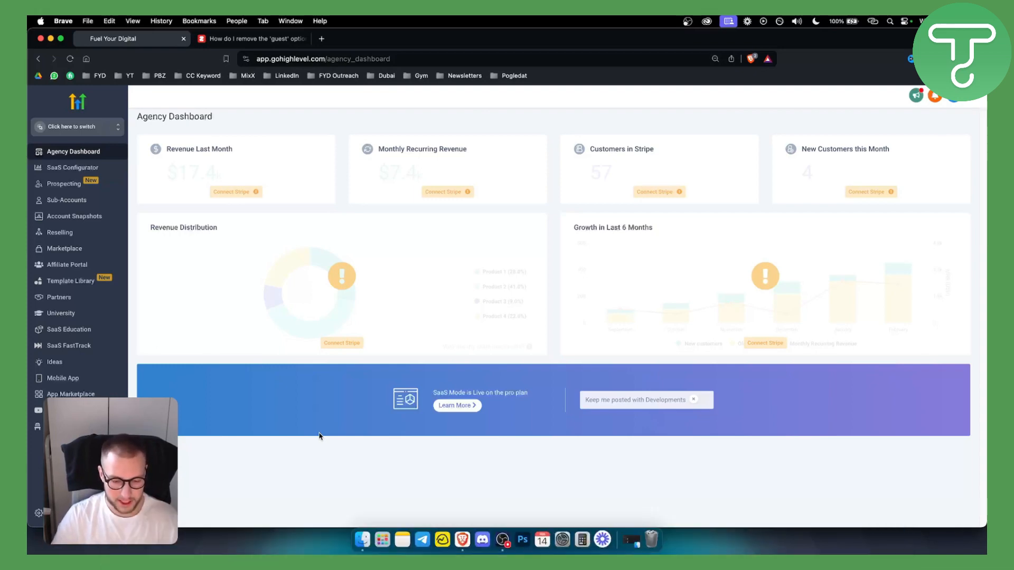
pyautogui.moveTo(470, 363)
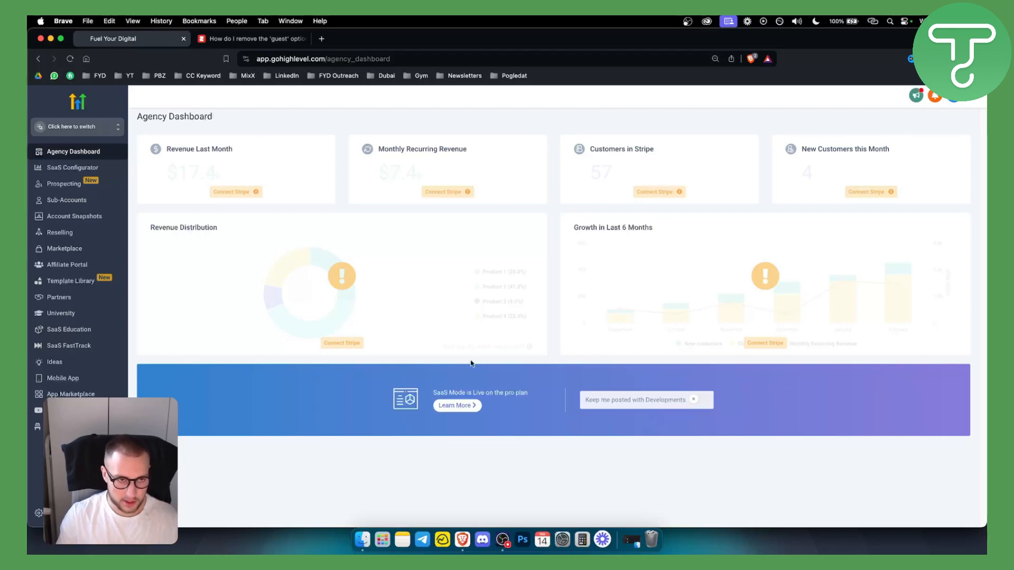
pyautogui.moveTo(239, 73)
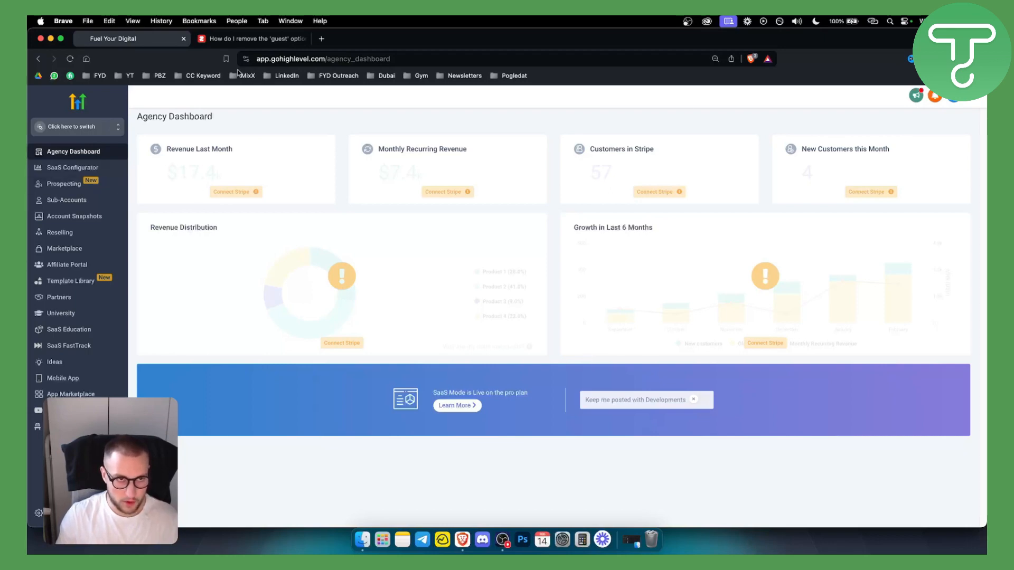
# Step: Scroll the Zotabox guest-option help article down to steps three through five on turning off guest mode
pyautogui.click(252, 38)
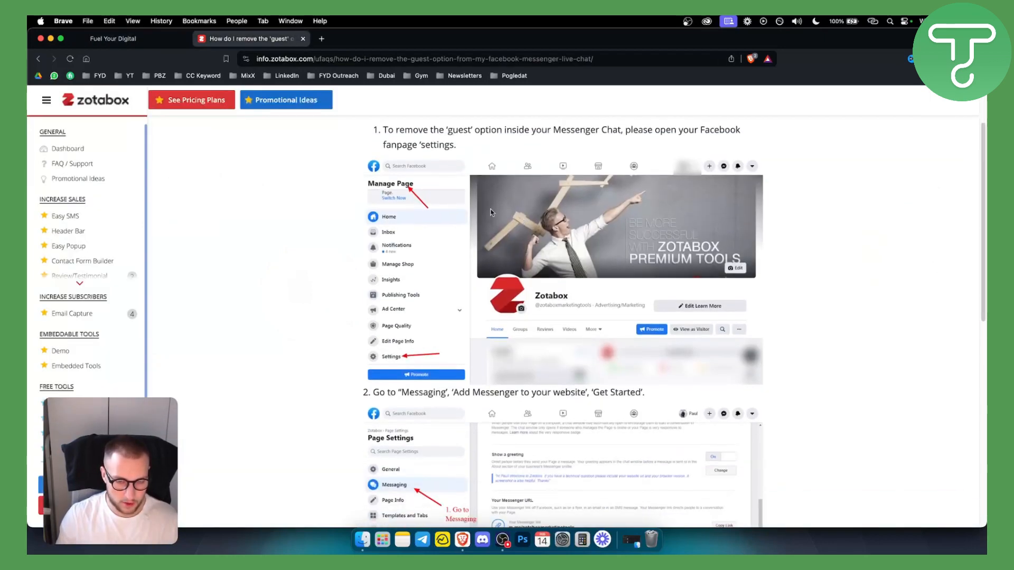
pyautogui.moveTo(522, 236)
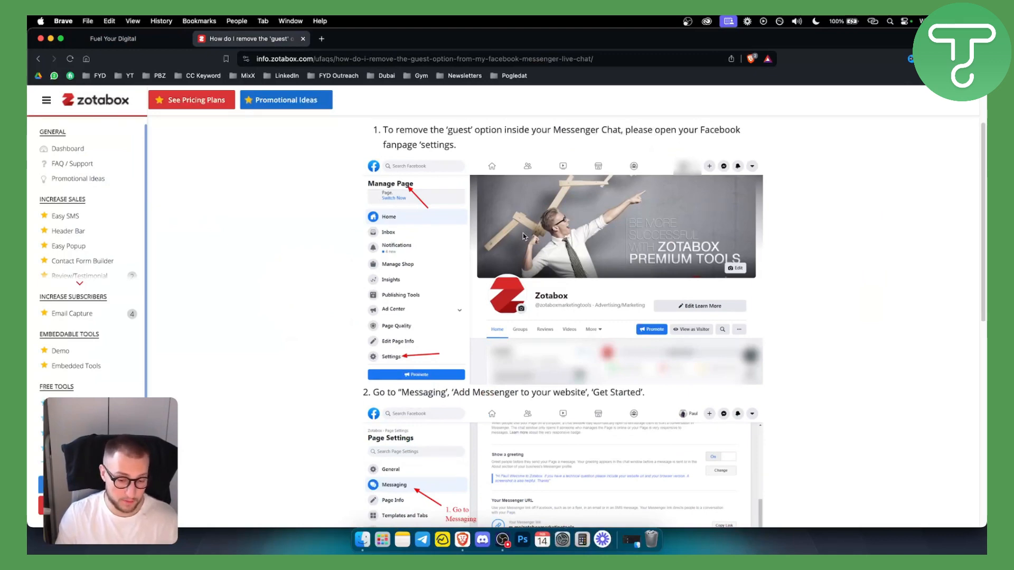
pyautogui.scroll(-3)
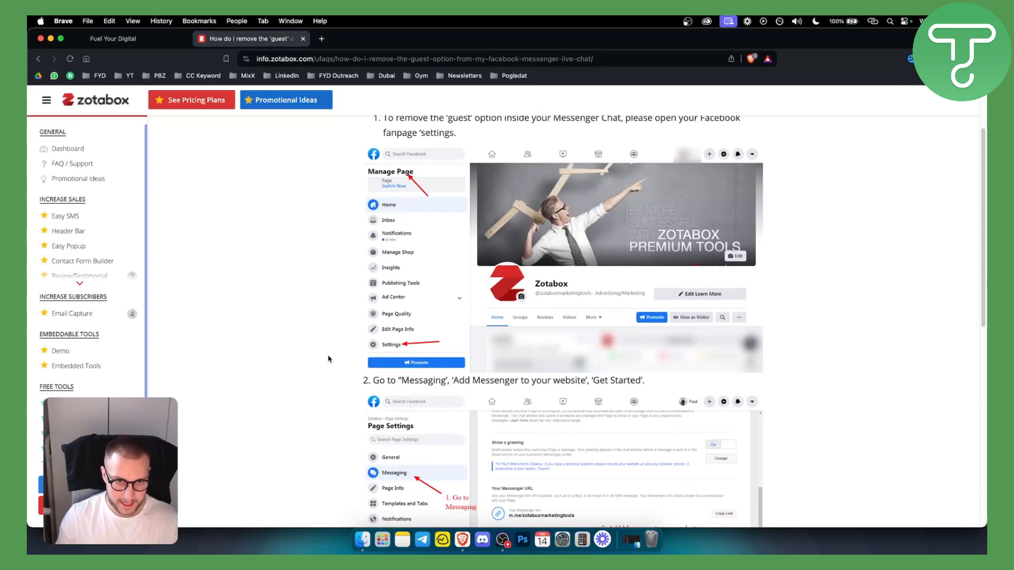
pyautogui.scroll(-3)
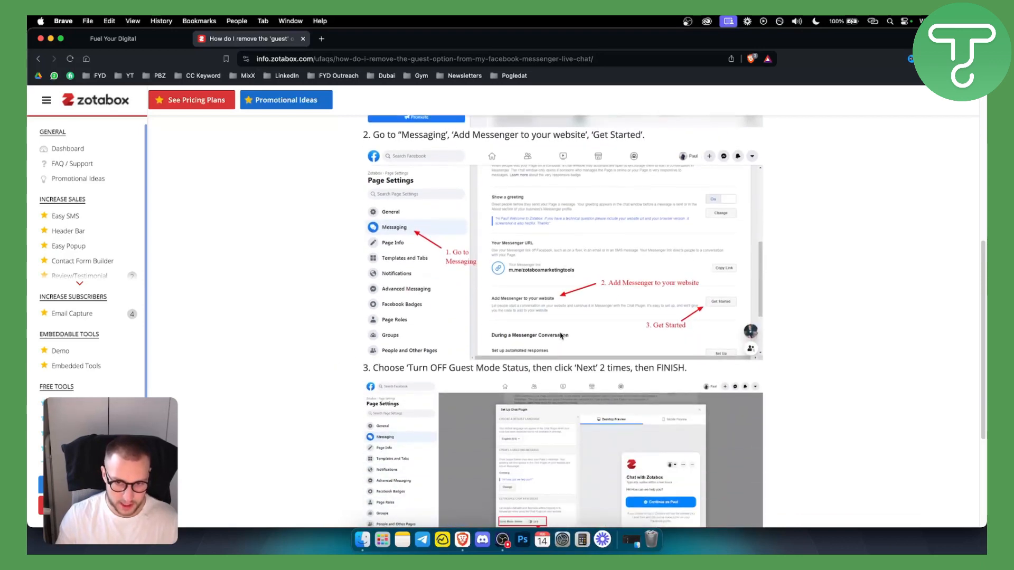
pyautogui.scroll(-3)
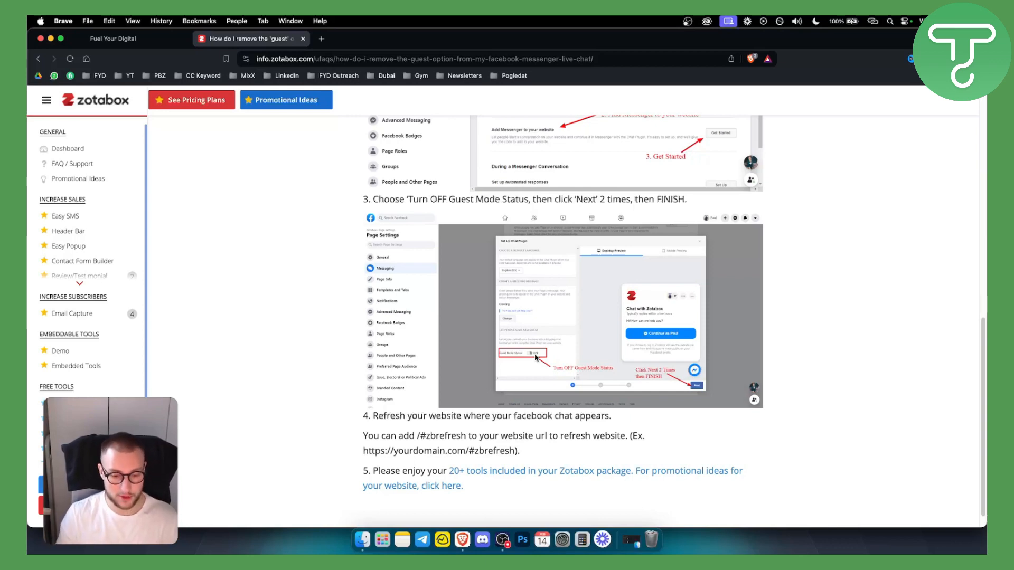
pyautogui.moveTo(551, 243)
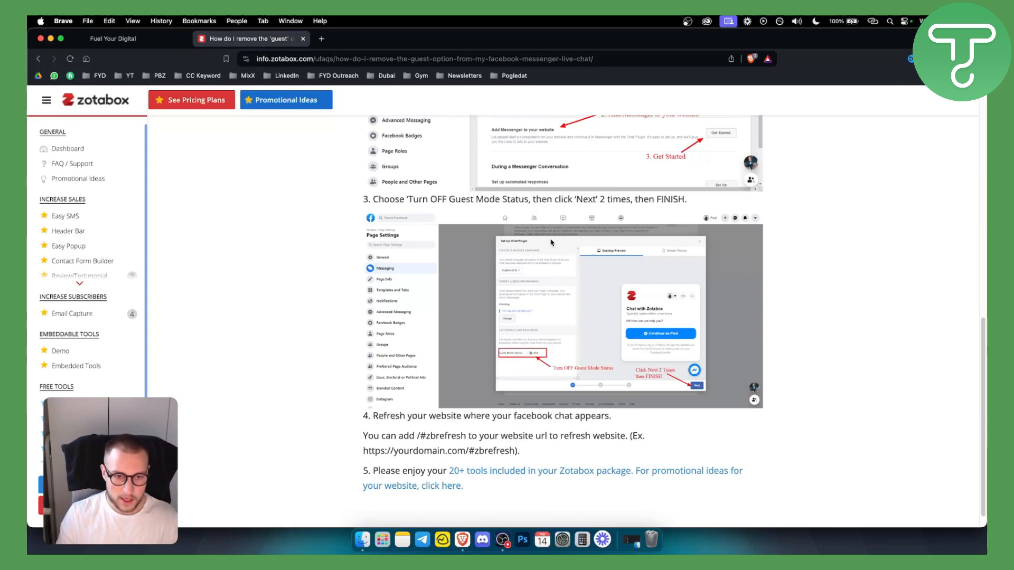
pyautogui.moveTo(562, 249)
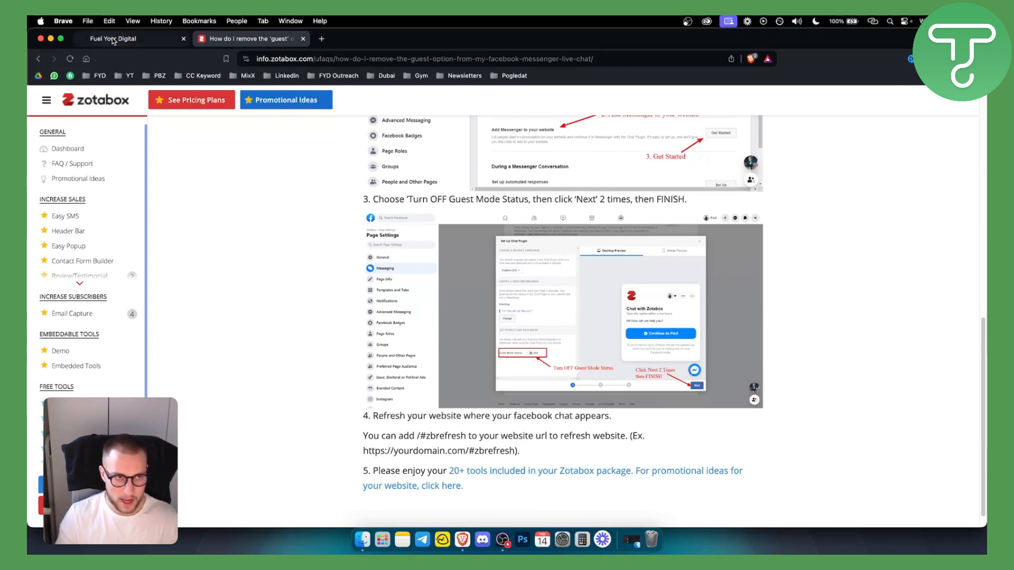
# Step: Switch from the GoHighLevel agency dashboard into the Gold's Gym sub-account
pyautogui.click(116, 38)
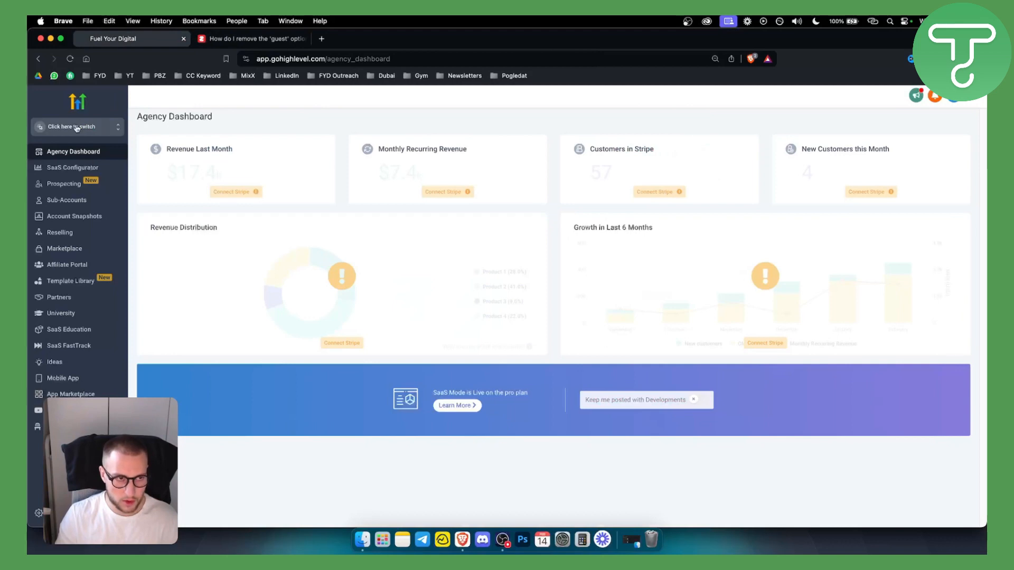
pyautogui.click(72, 126)
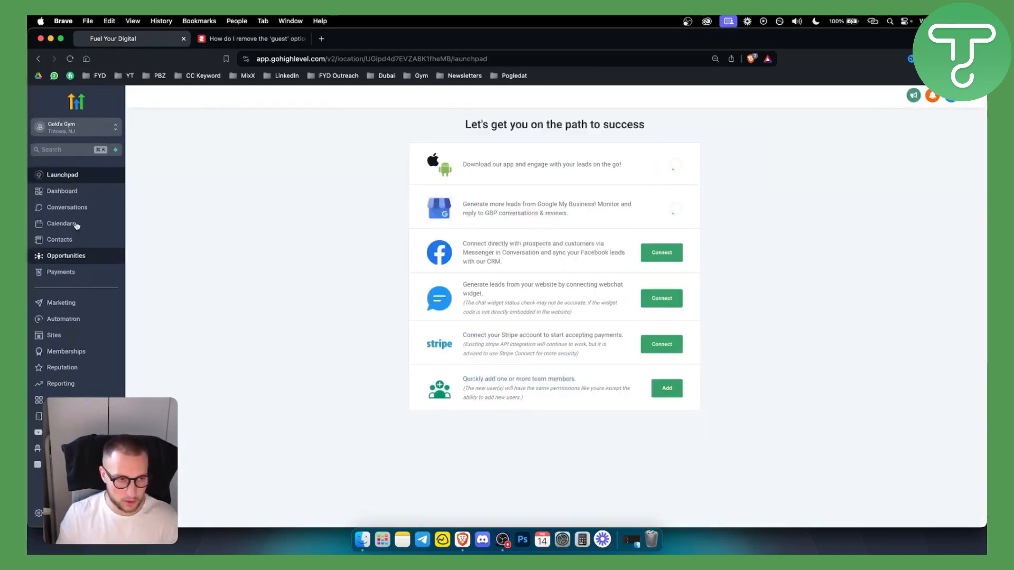
pyautogui.moveTo(63, 319)
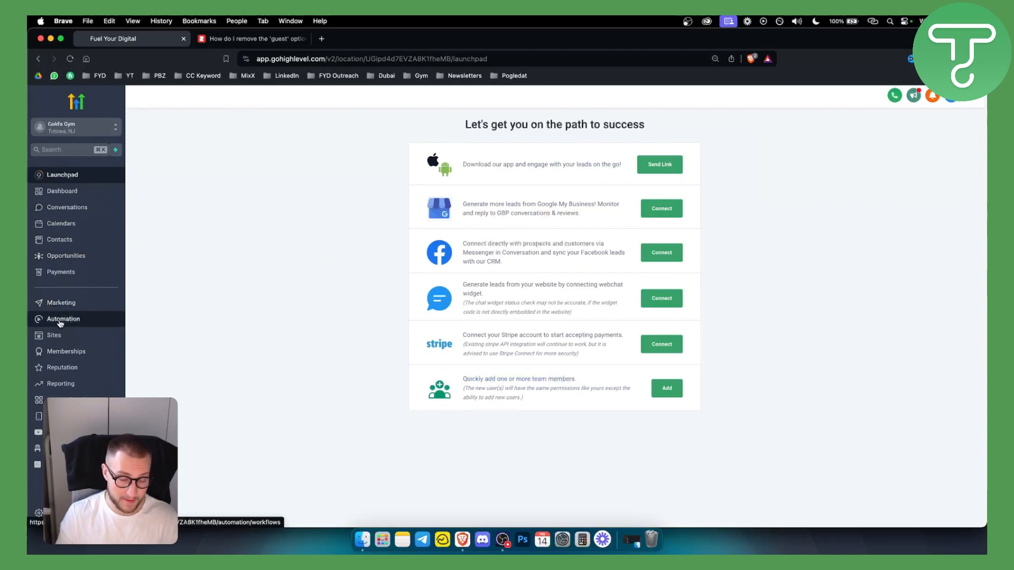
# Step: Go to Automation > Workflows to list Gold's Gym's draft workflows
pyautogui.click(63, 319)
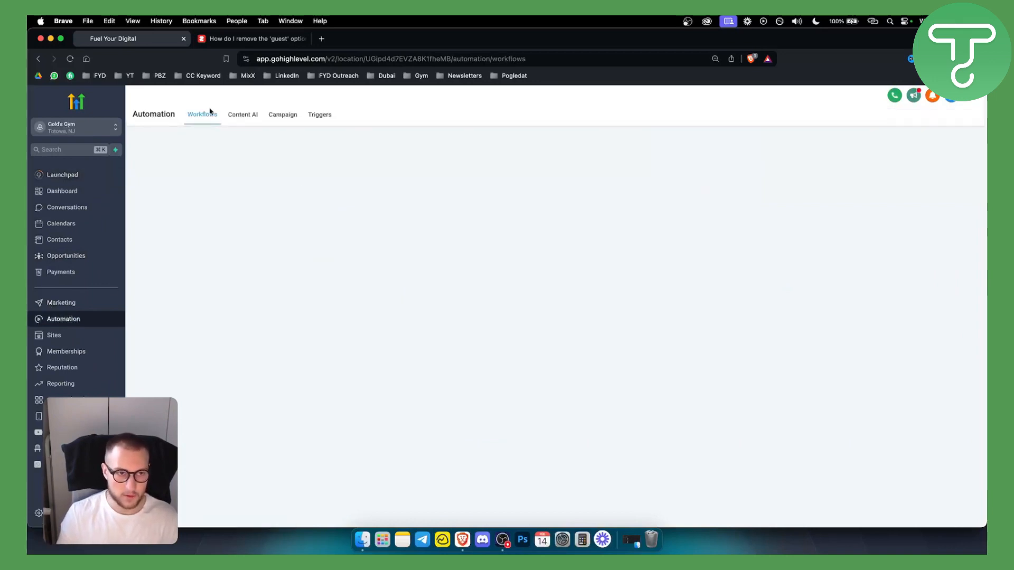
pyautogui.click(202, 114)
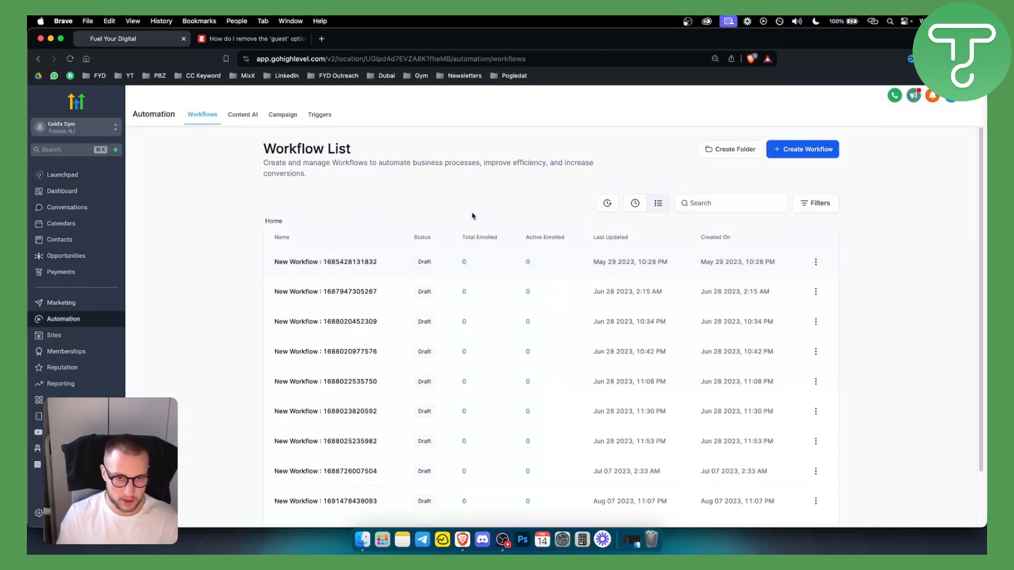
pyautogui.moveTo(802, 149)
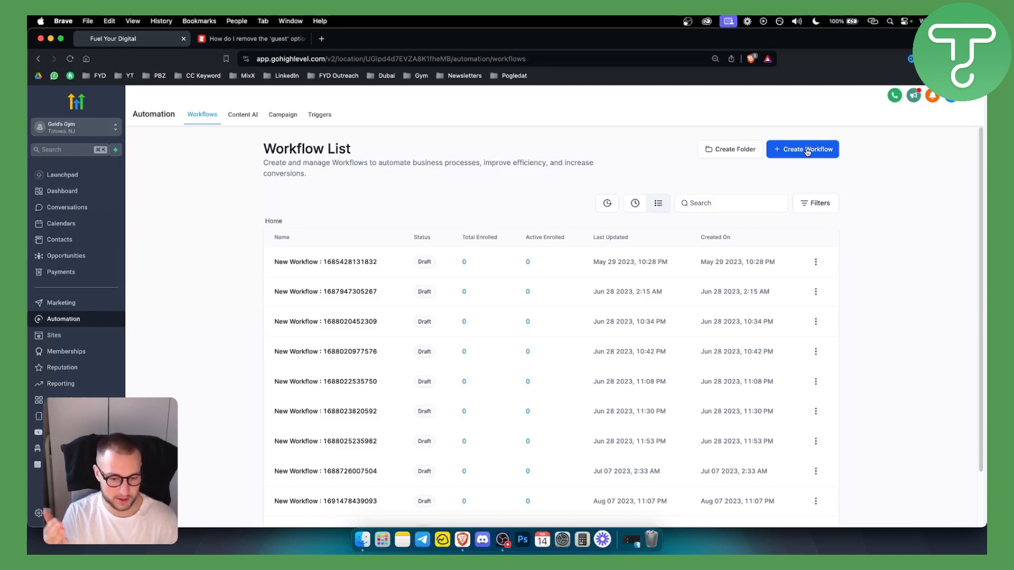
# Step: Start a blank workflow from scratch with a Customer Replied trigger and add a filter
pyautogui.click(803, 149)
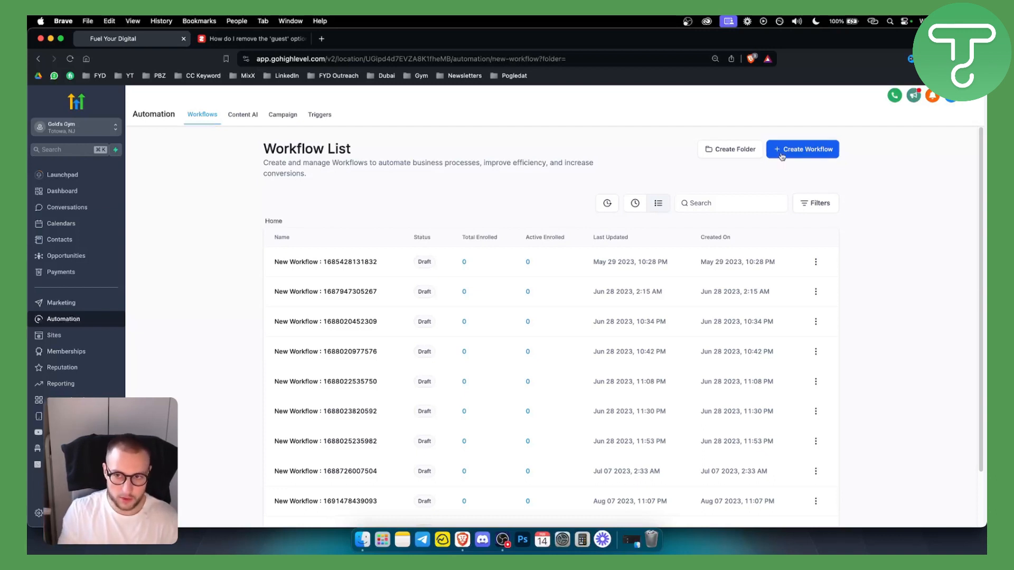
pyautogui.click(802, 149)
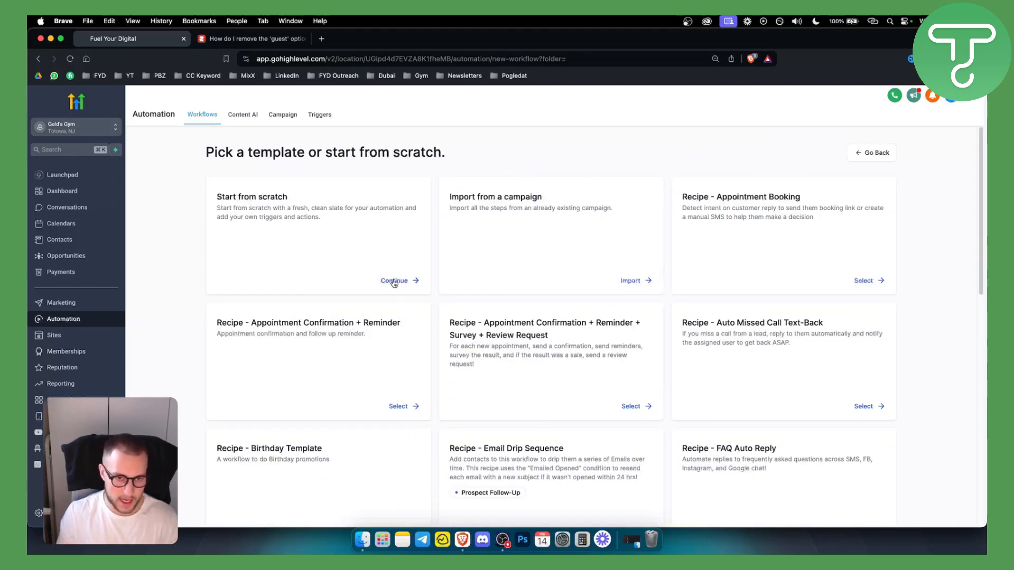
pyautogui.click(394, 281)
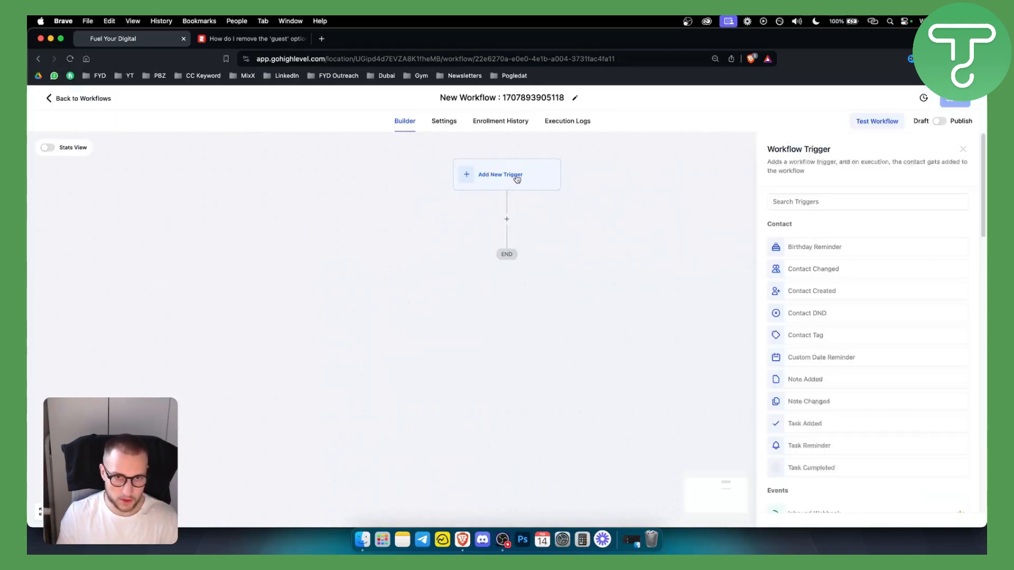
pyautogui.write('repl')
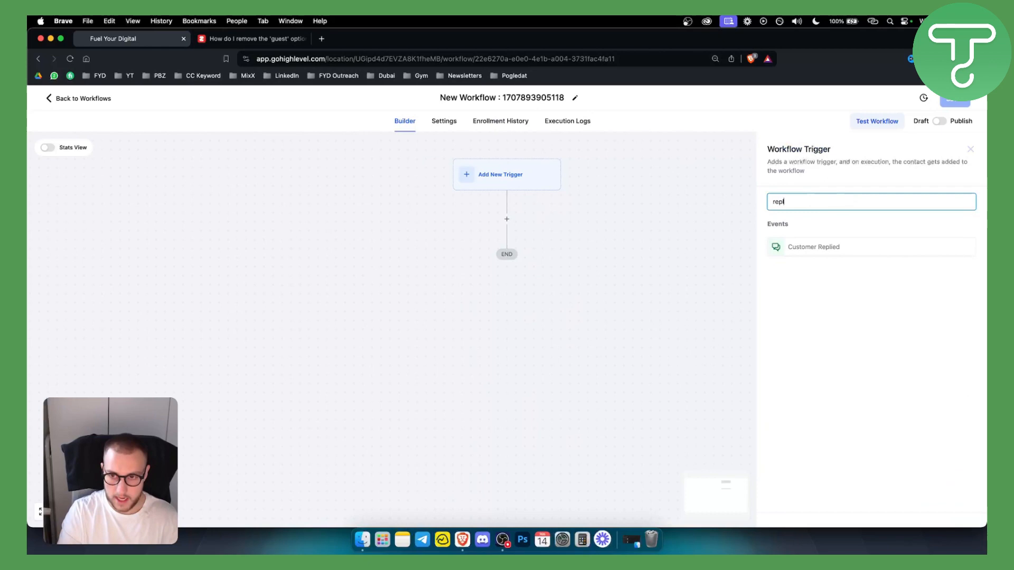
pyautogui.click(813, 247)
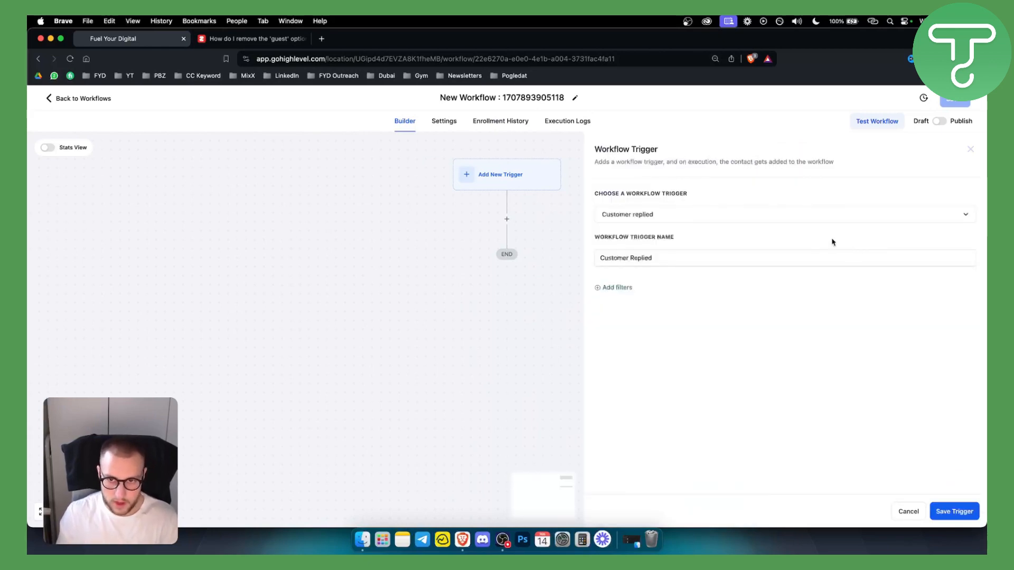
pyautogui.click(613, 287)
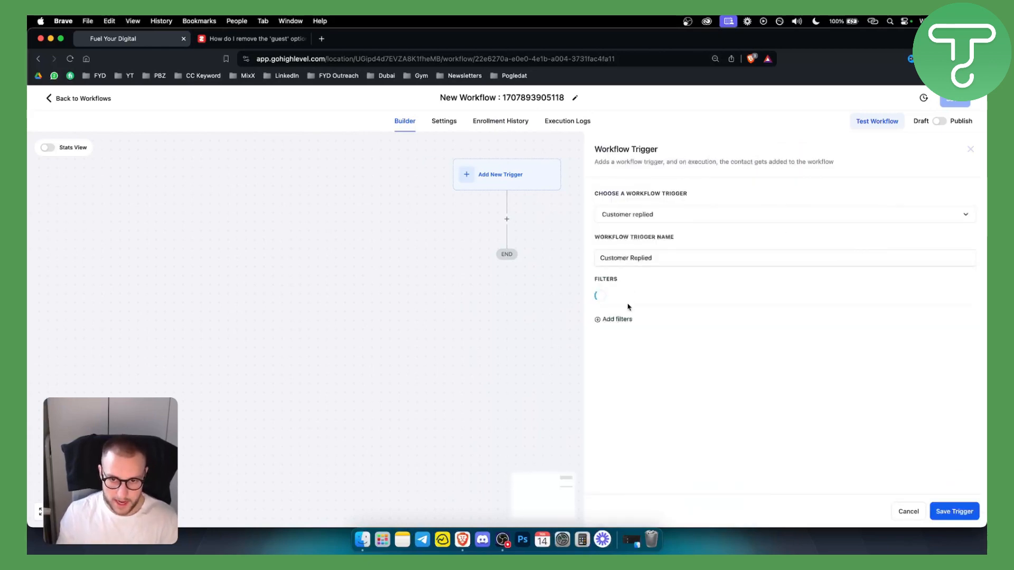
# Step: Browse the trigger filter options, including Contains phrase, Has Tag, Reply channel and Custom Field
pyautogui.click(613, 319)
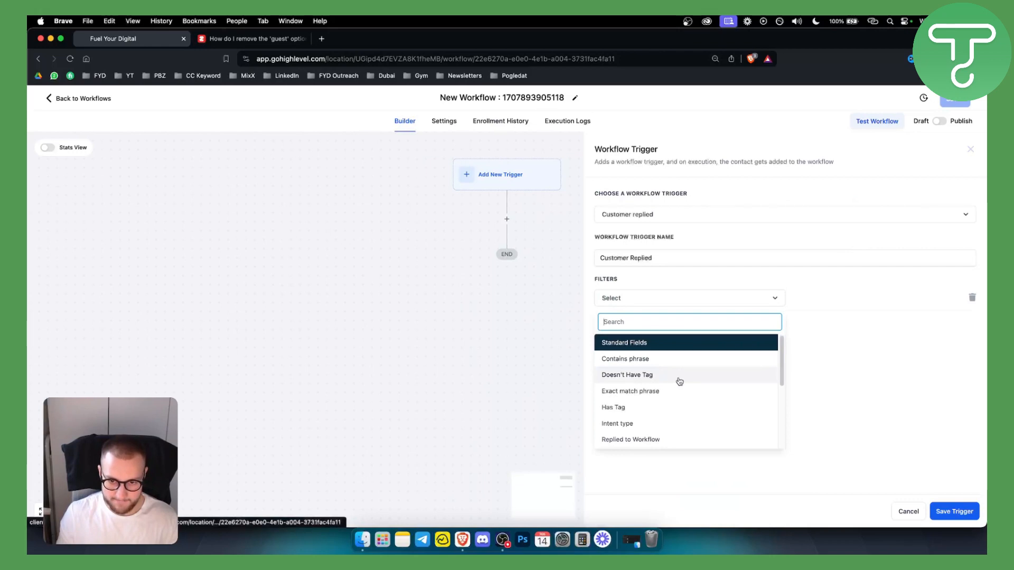
pyautogui.scroll(-3)
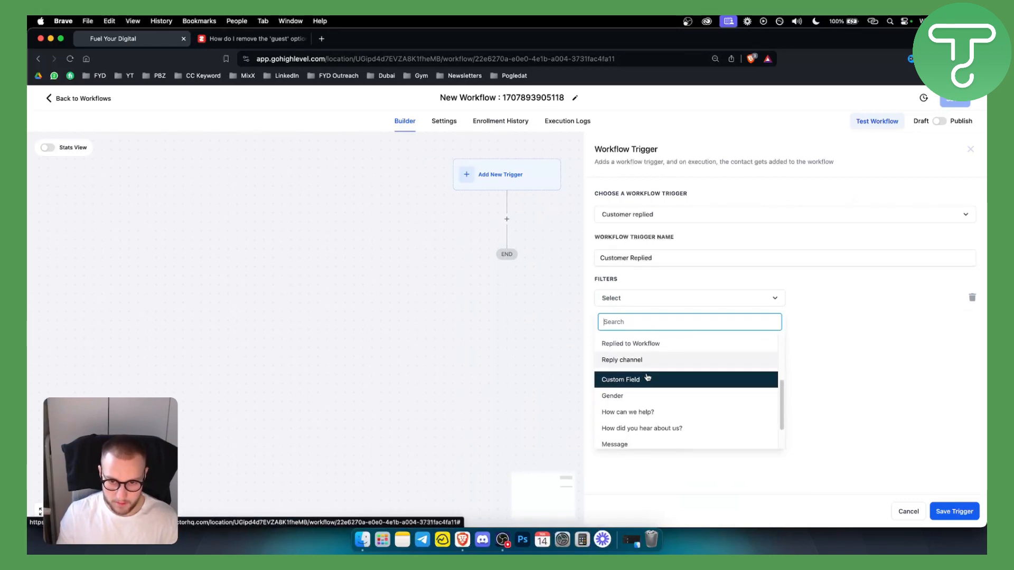
pyautogui.scroll(-3)
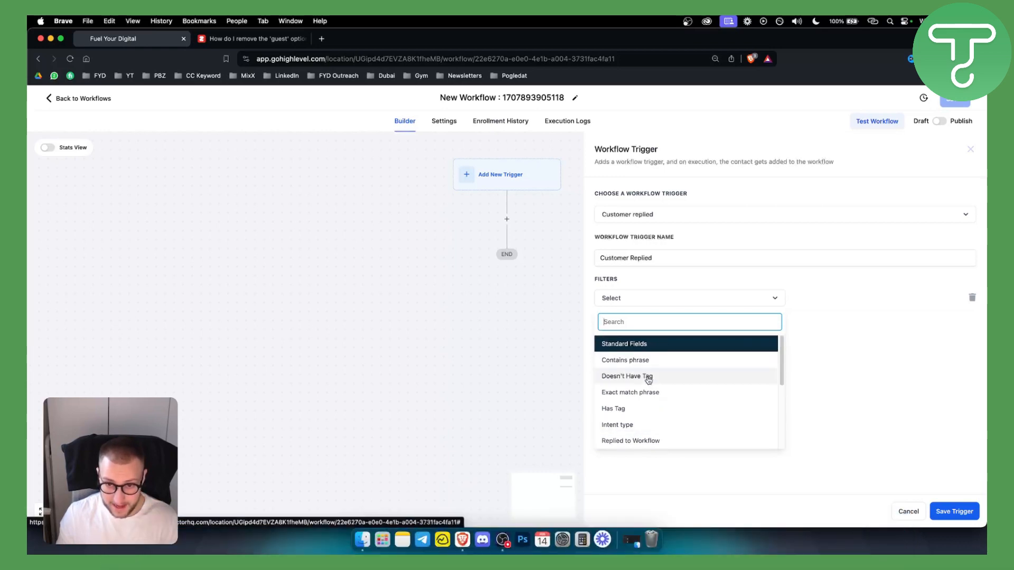
pyautogui.scroll(-3)
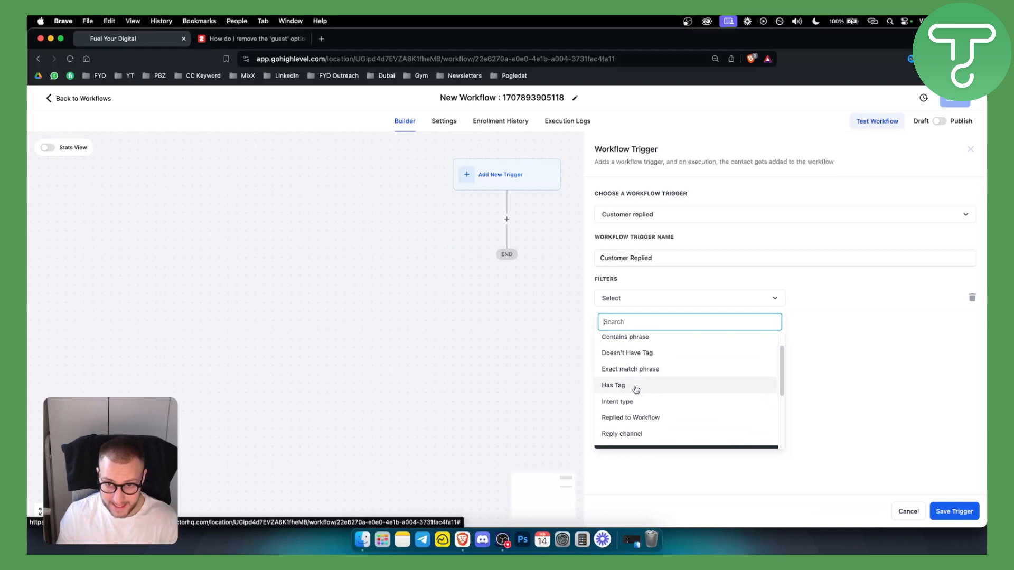
pyautogui.scroll(-3)
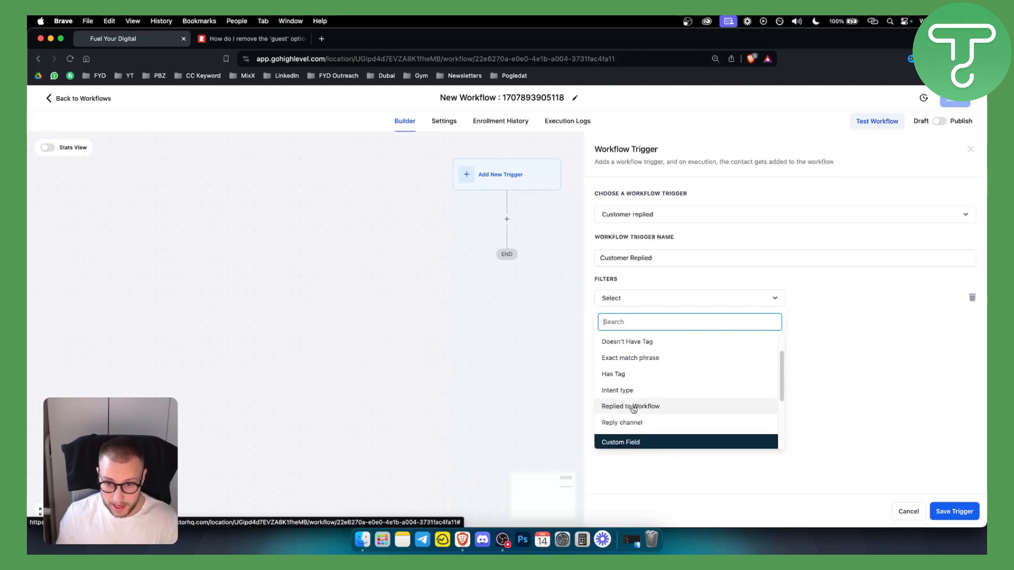
# Step: Filter the trigger to the Facebook Messenger reply channel and save it
pyautogui.click(621, 423)
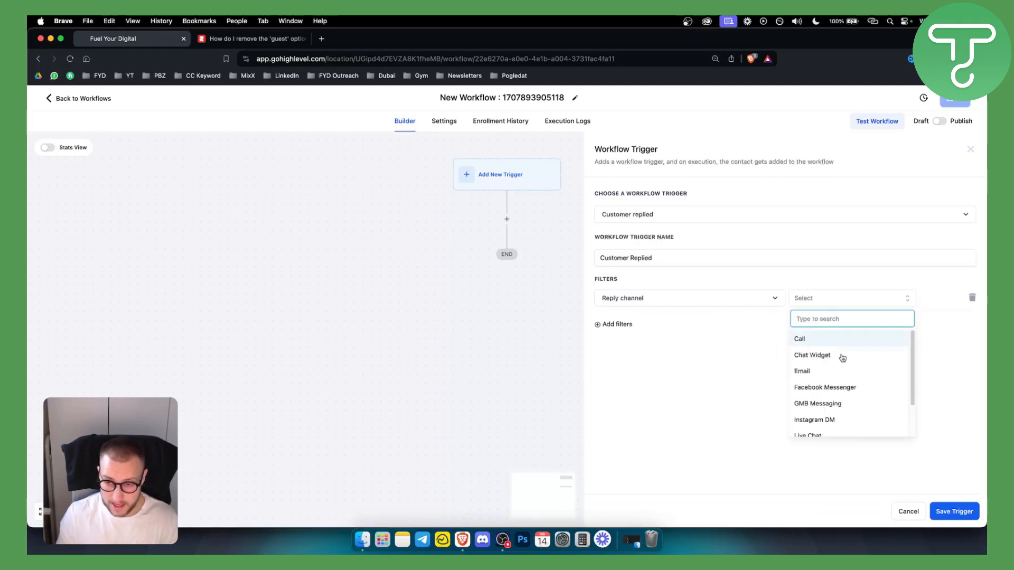
pyautogui.moveTo(824, 386)
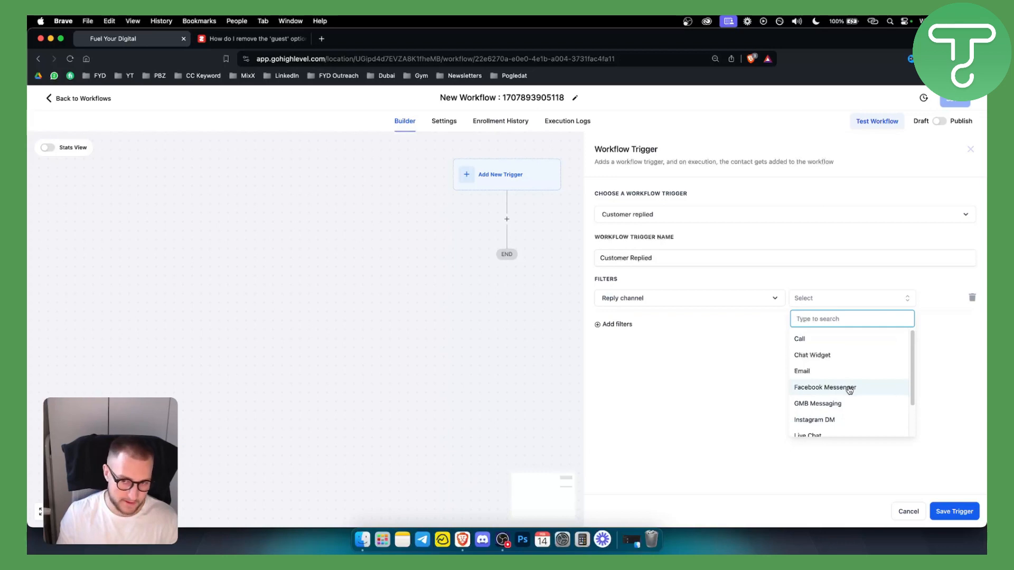
pyautogui.moveTo(824, 371)
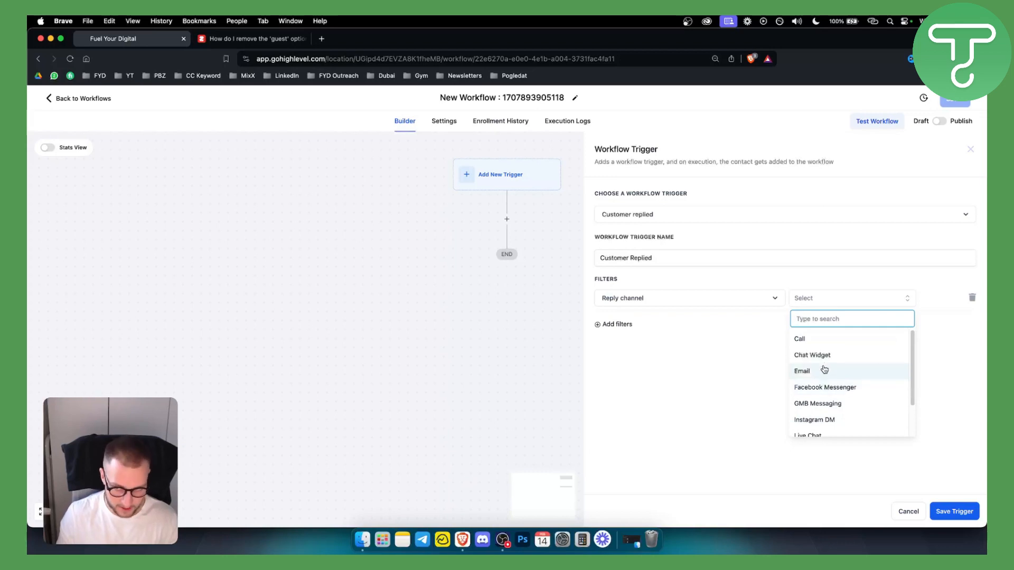
pyautogui.moveTo(843, 412)
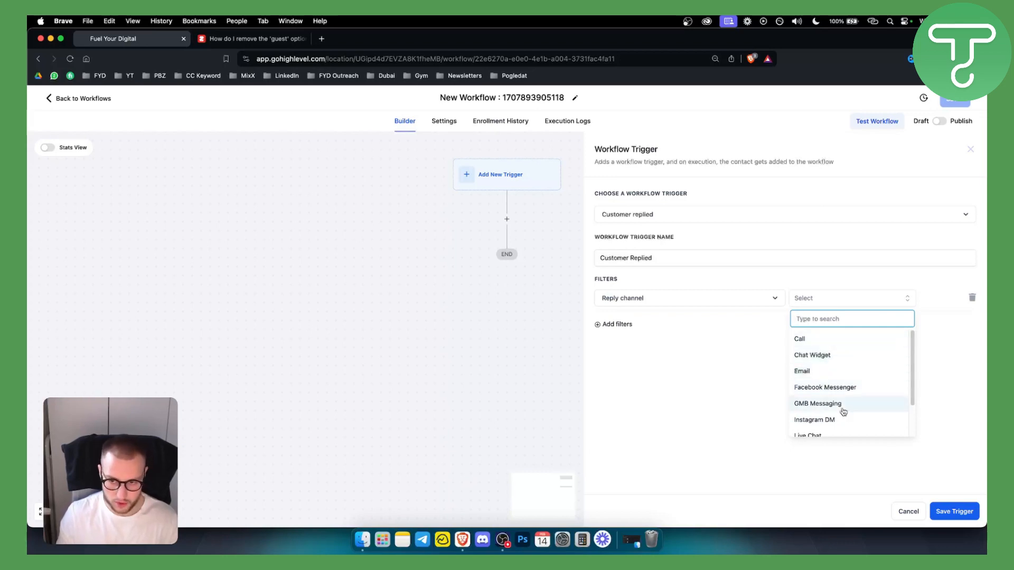
pyautogui.click(825, 386)
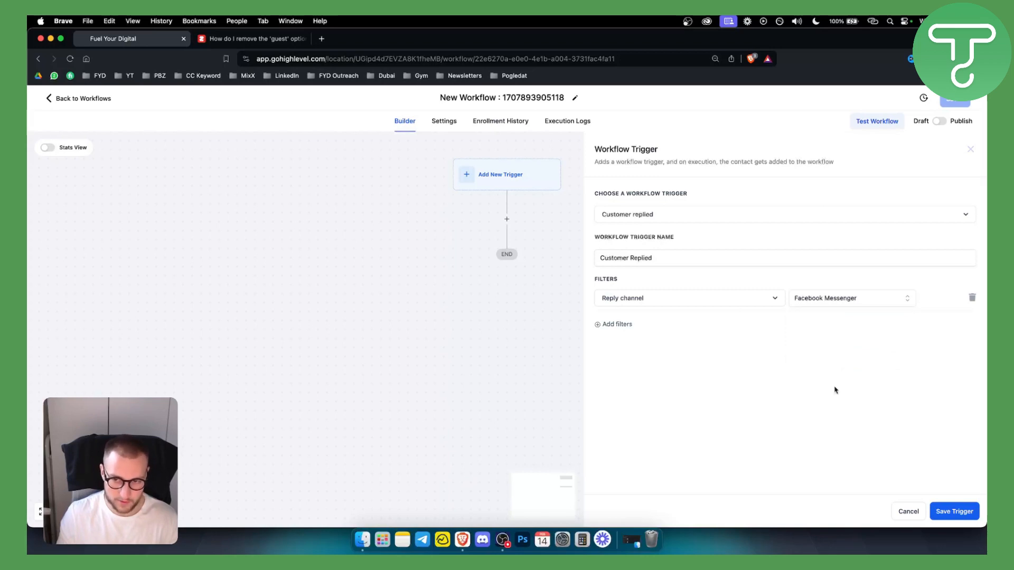
pyautogui.moveTo(871, 354)
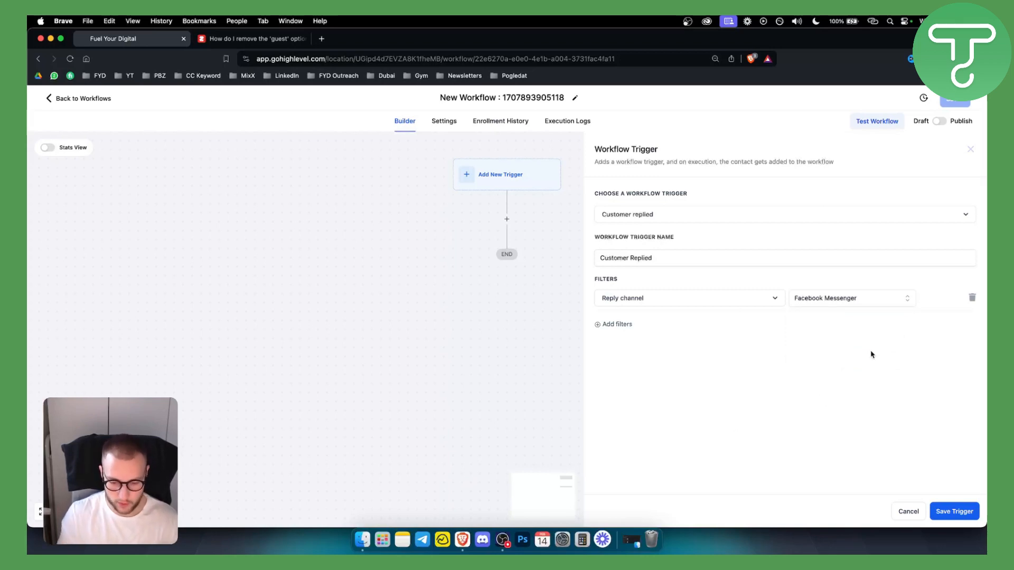
pyautogui.click(954, 511)
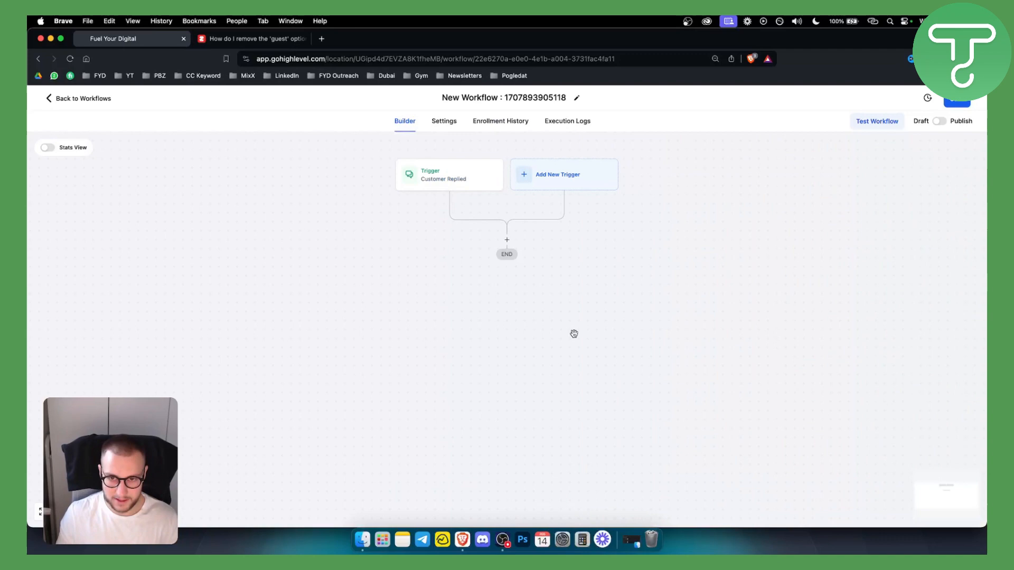
pyautogui.moveTo(514, 246)
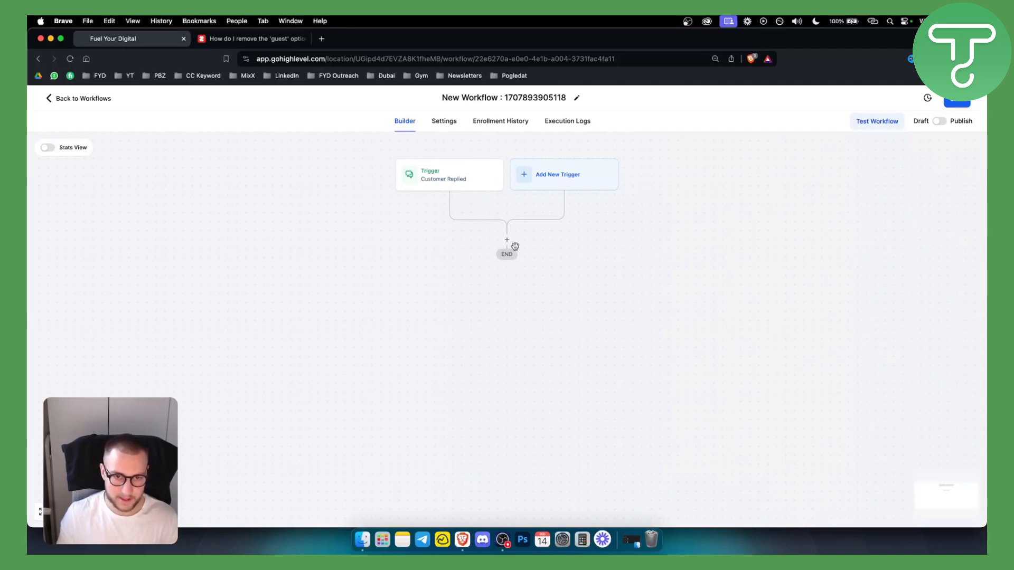
# Step: Add an If / Else condition step after the Customer Replied trigger
pyautogui.click(507, 240)
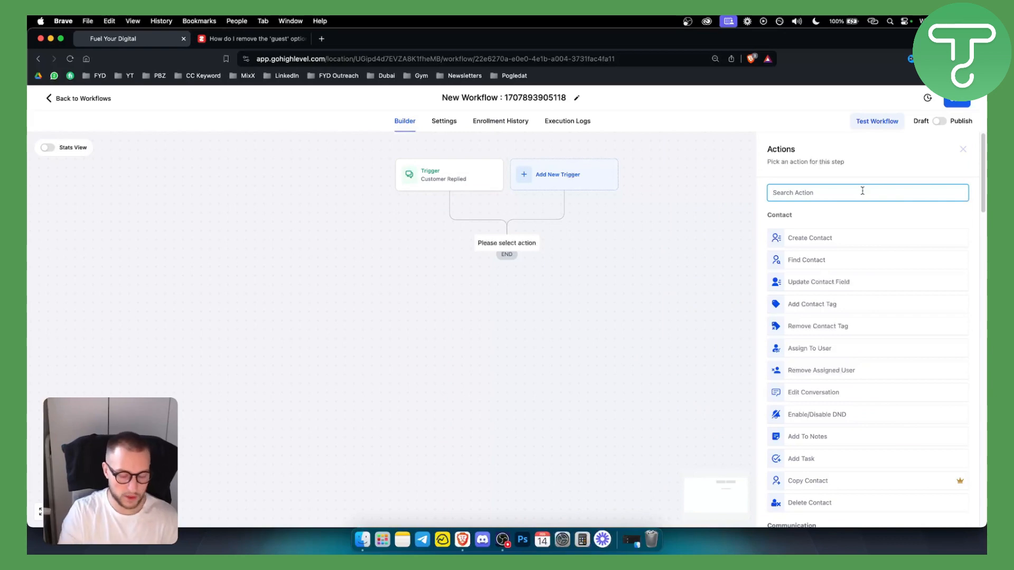
pyautogui.write('if')
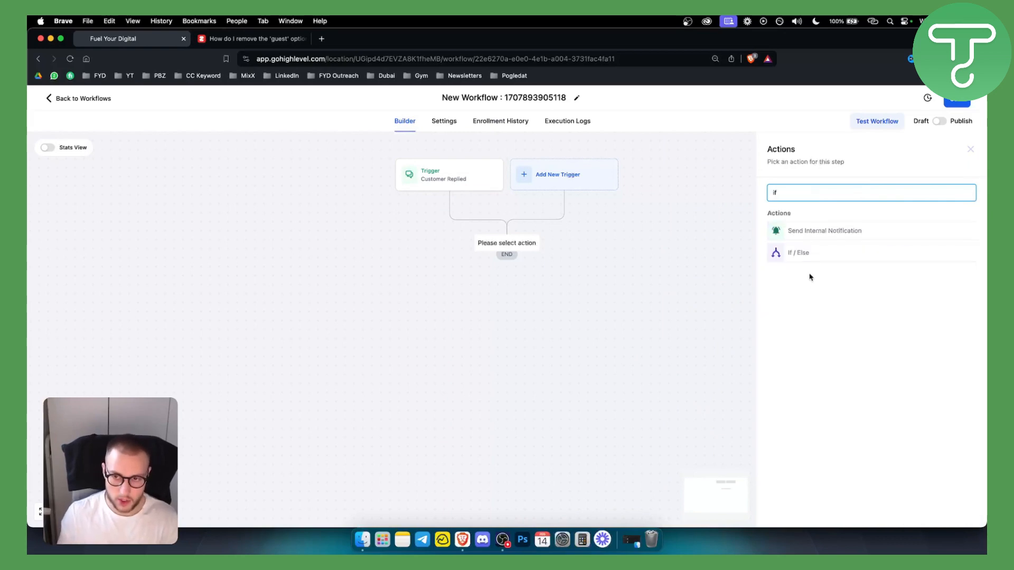
pyautogui.click(798, 253)
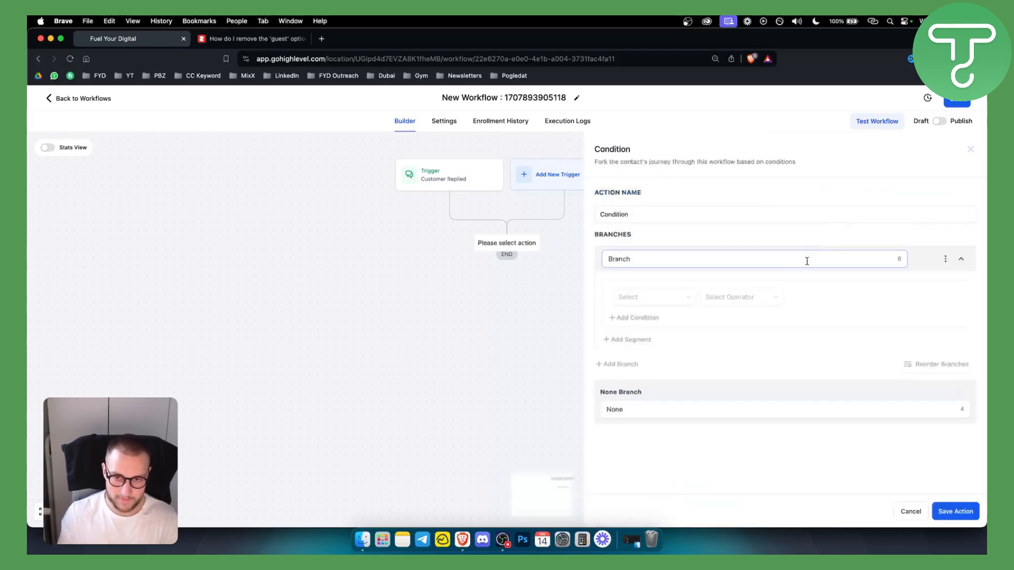
# Step: Name the branch 'Scam Messages' and set its field to Contact Reply > Replied message
pyautogui.write('Scam')
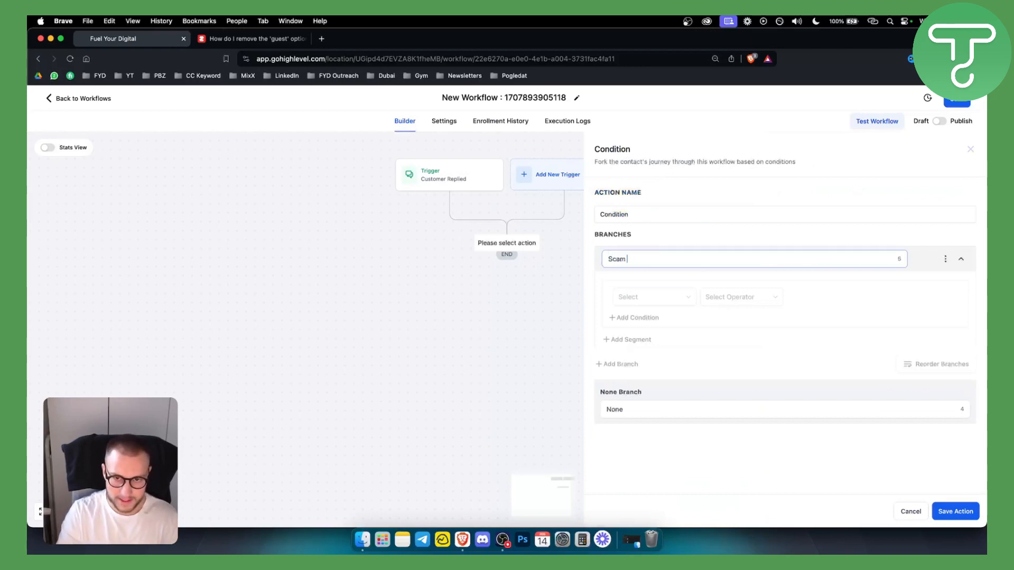
pyautogui.write('Messages')
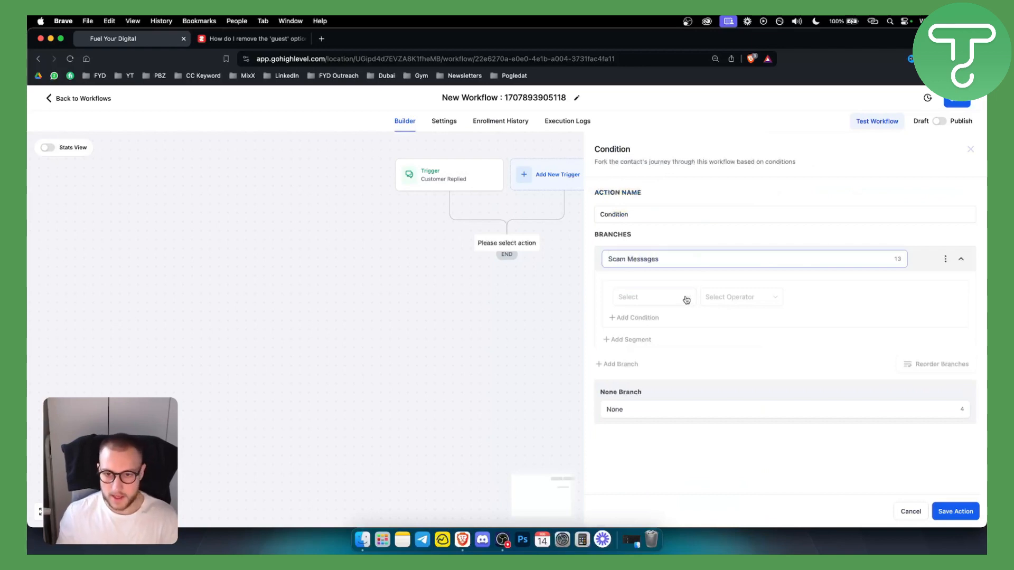
pyautogui.click(651, 297)
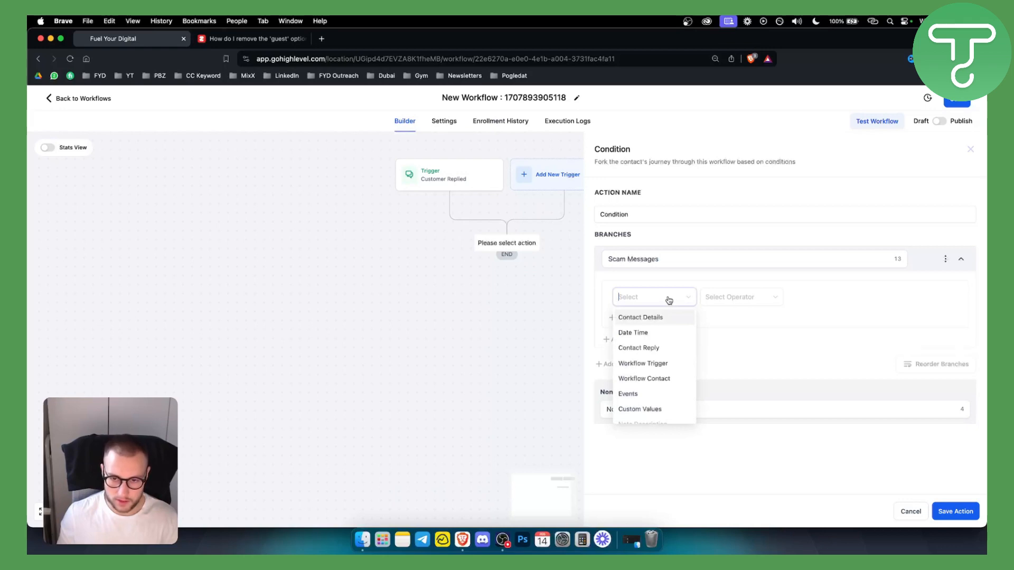
pyautogui.moveTo(653, 349)
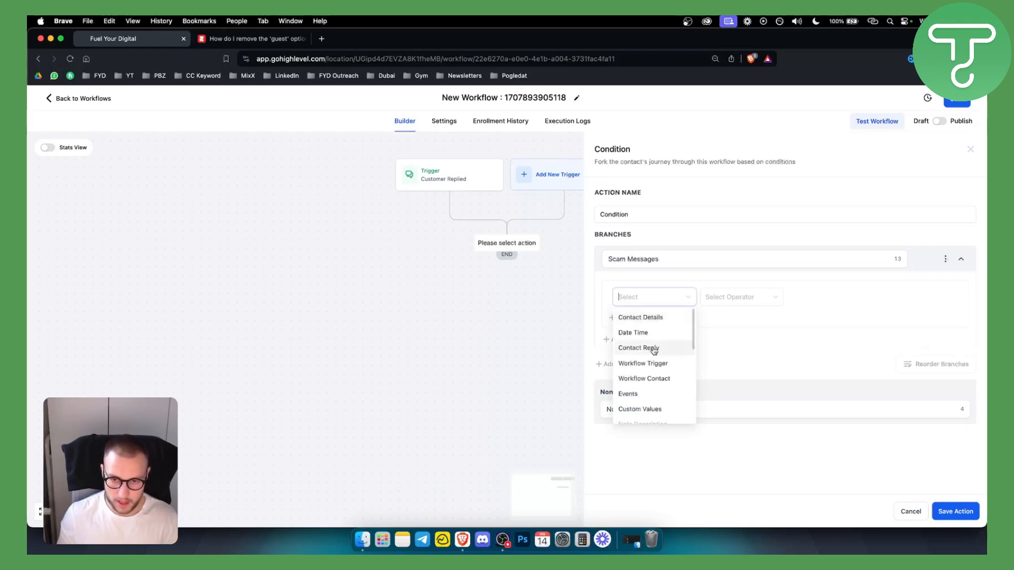
pyautogui.click(638, 348)
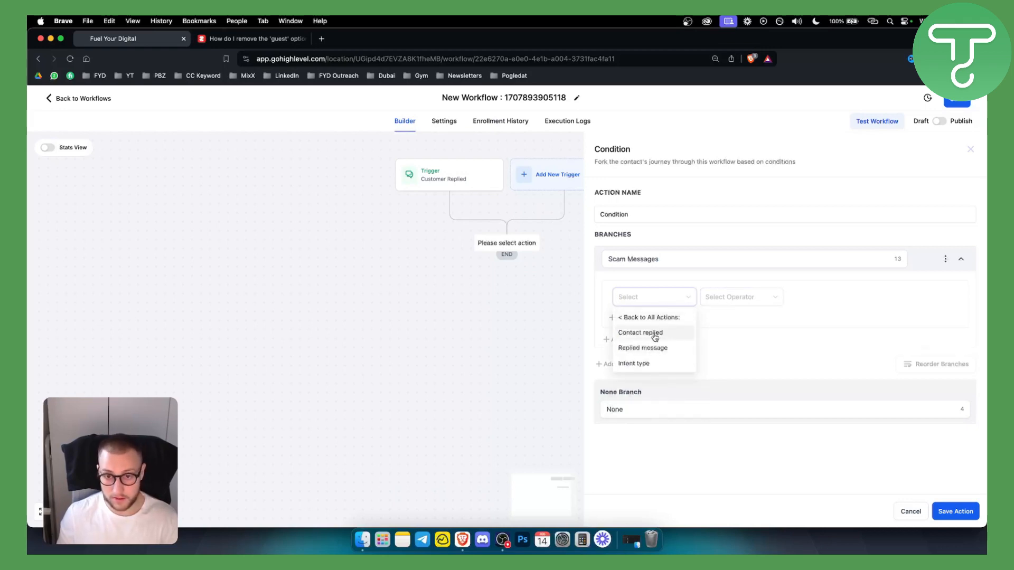
pyautogui.click(640, 332)
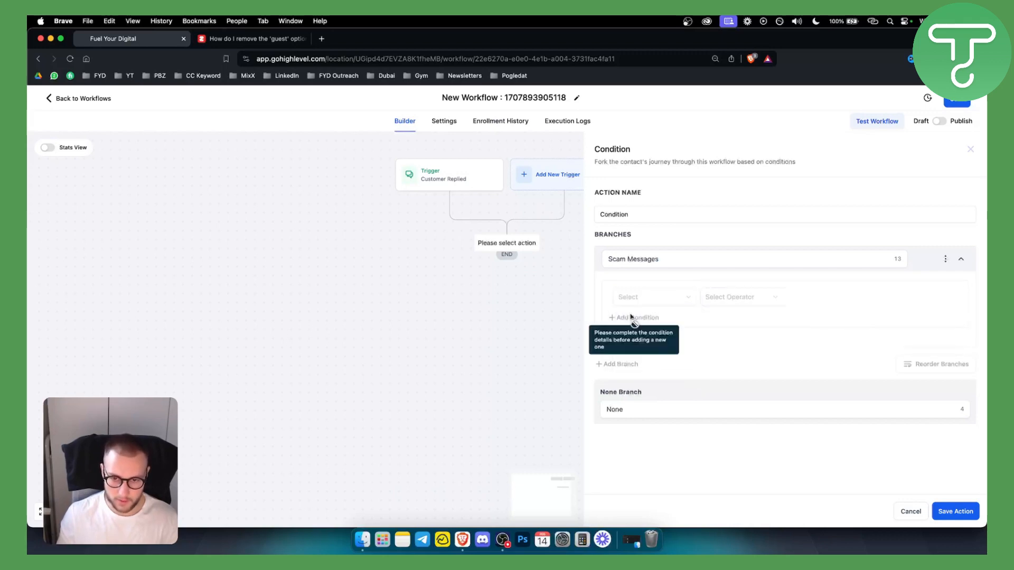
pyautogui.click(652, 297)
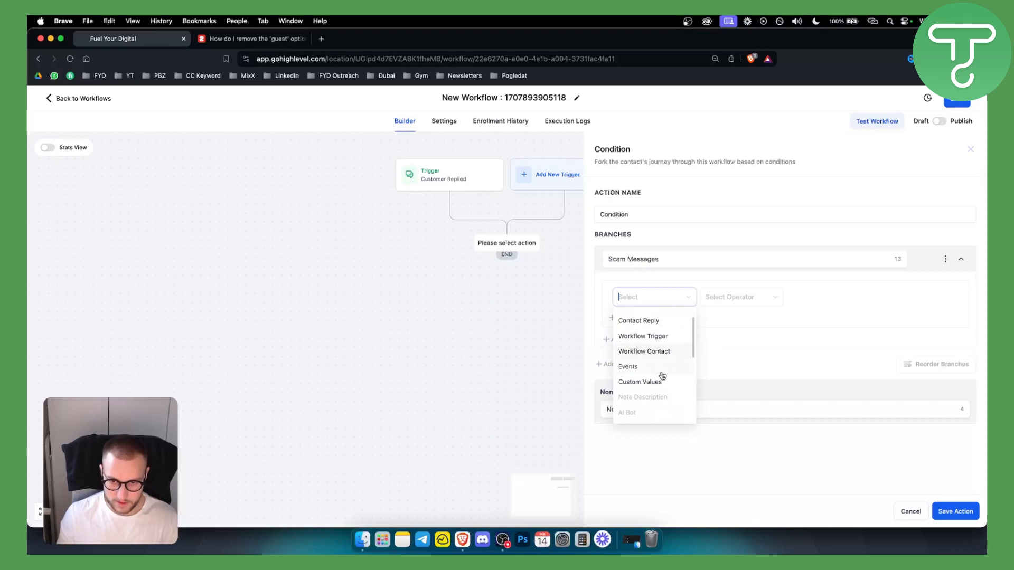
pyautogui.scroll(3)
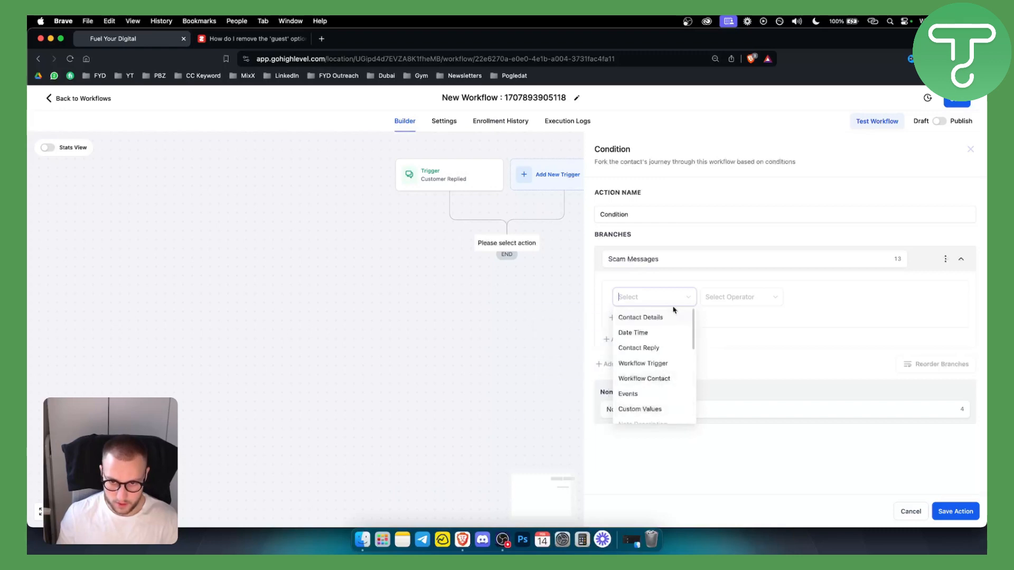
pyautogui.click(638, 348)
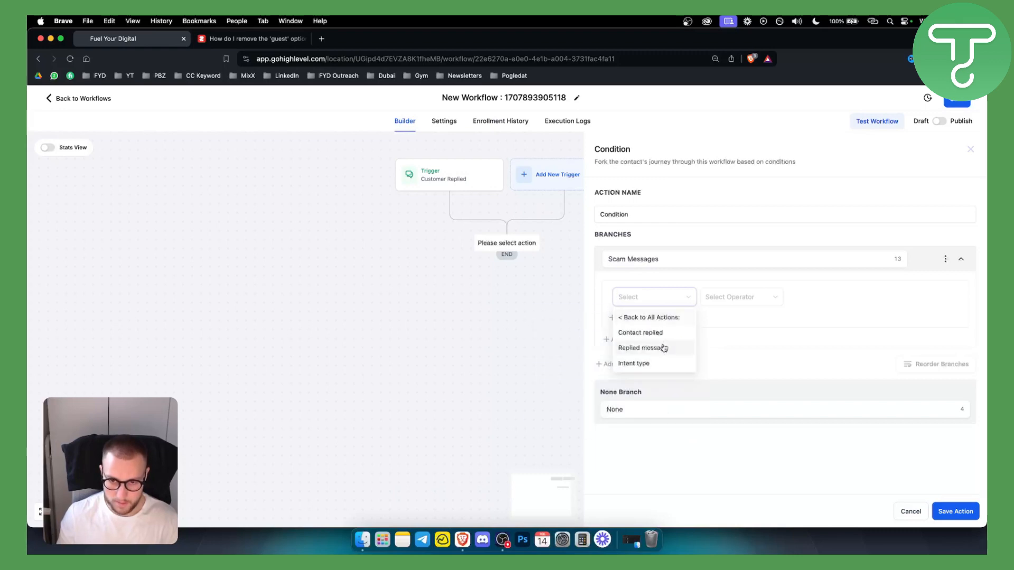
pyautogui.moveTo(656, 349)
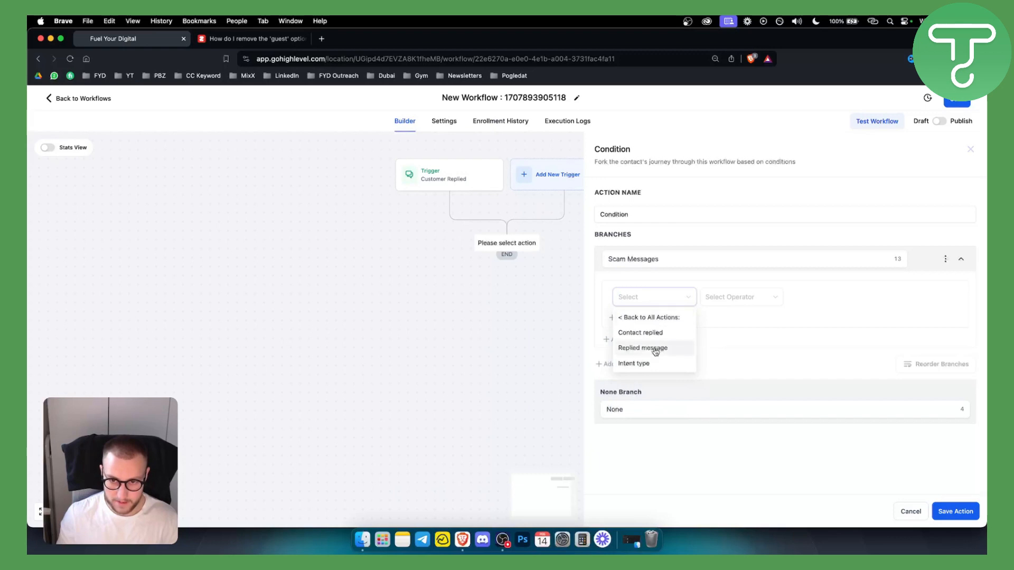
pyautogui.click(642, 348)
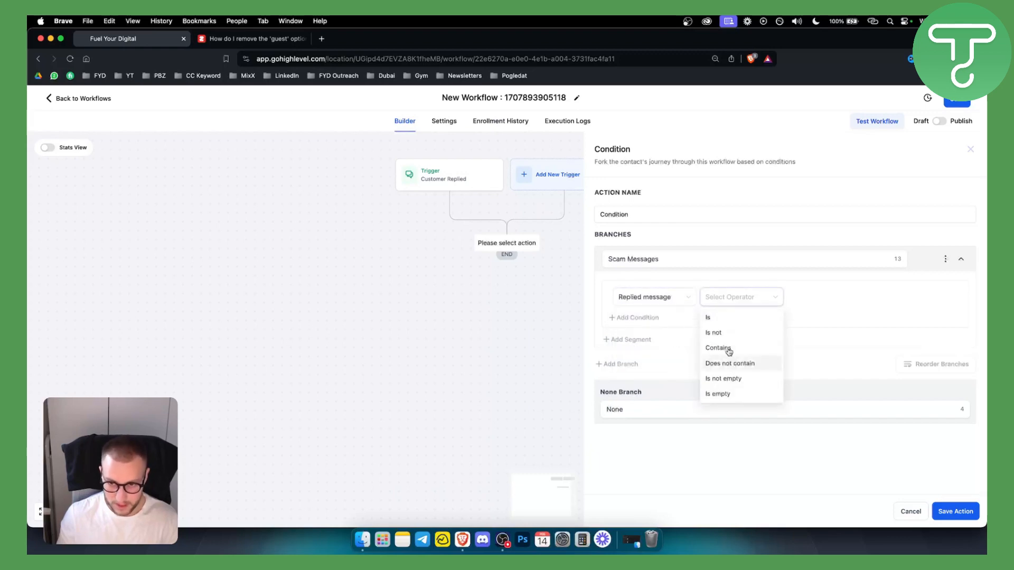
# Step: Match replies containing 'business opportunity', 'meta support' or 'join now', and save the condition
pyautogui.click(718, 348)
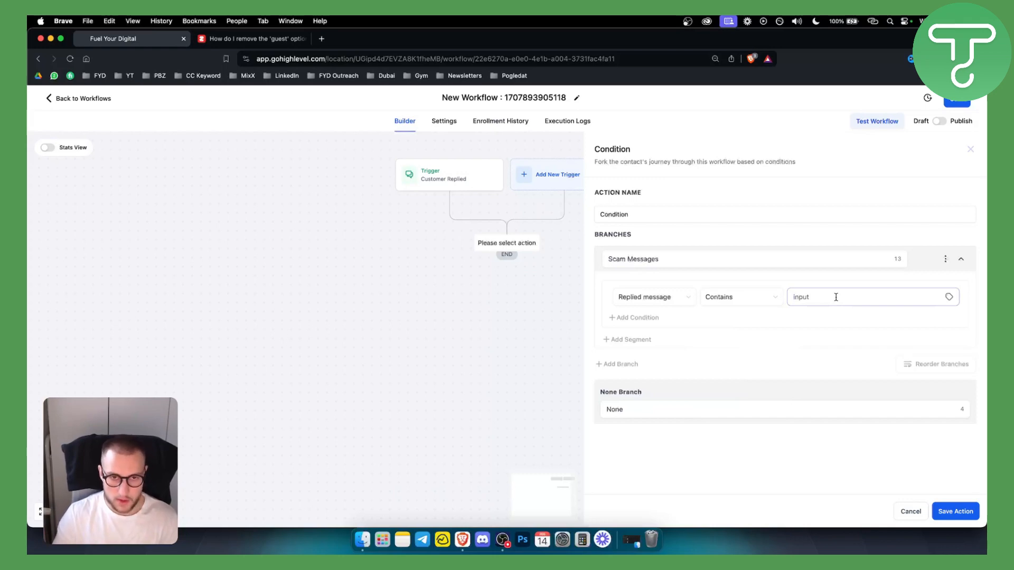
pyautogui.moveTo(440, 174)
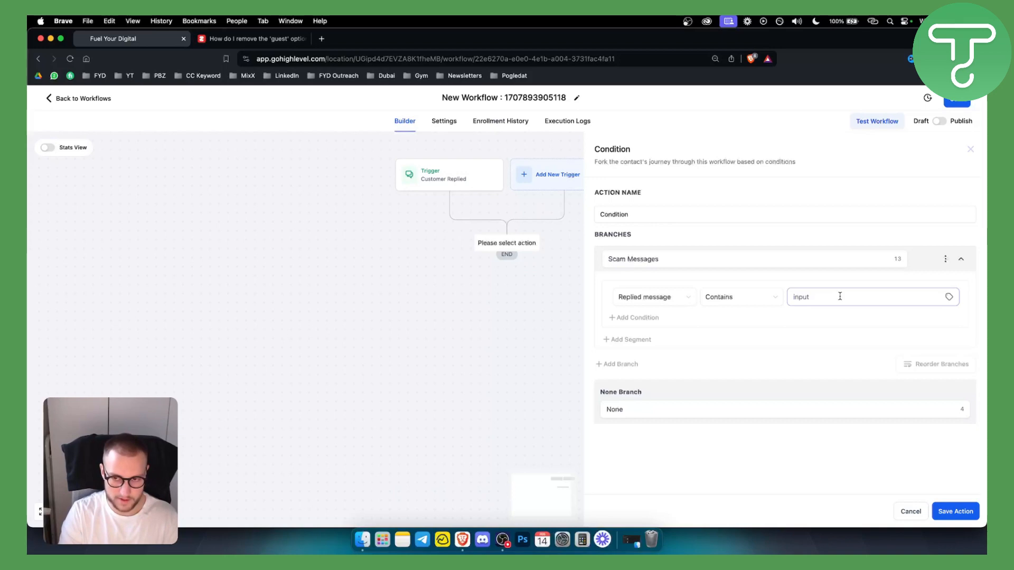
pyautogui.write('bu')
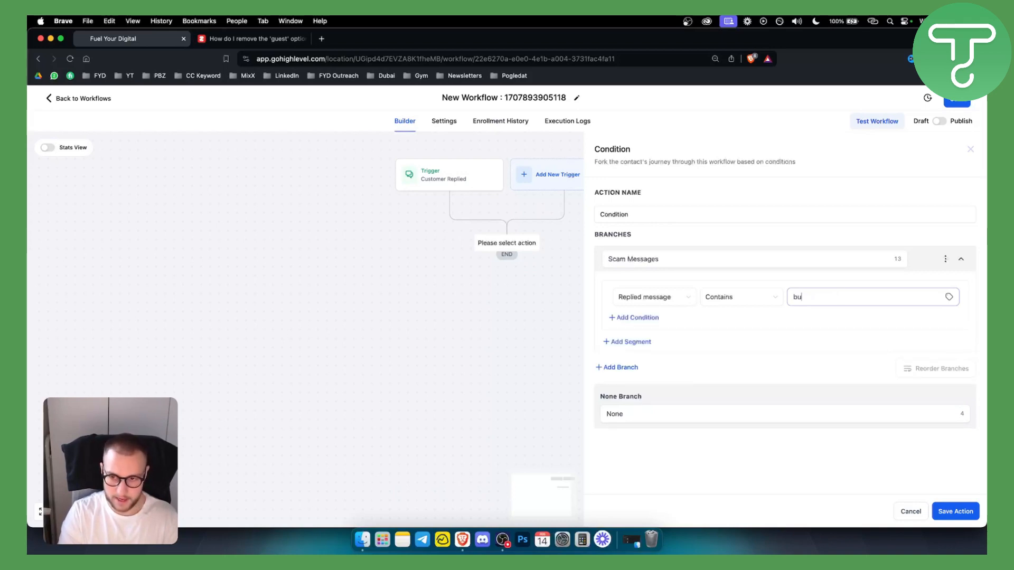
pyautogui.write('siness opportunity meta')
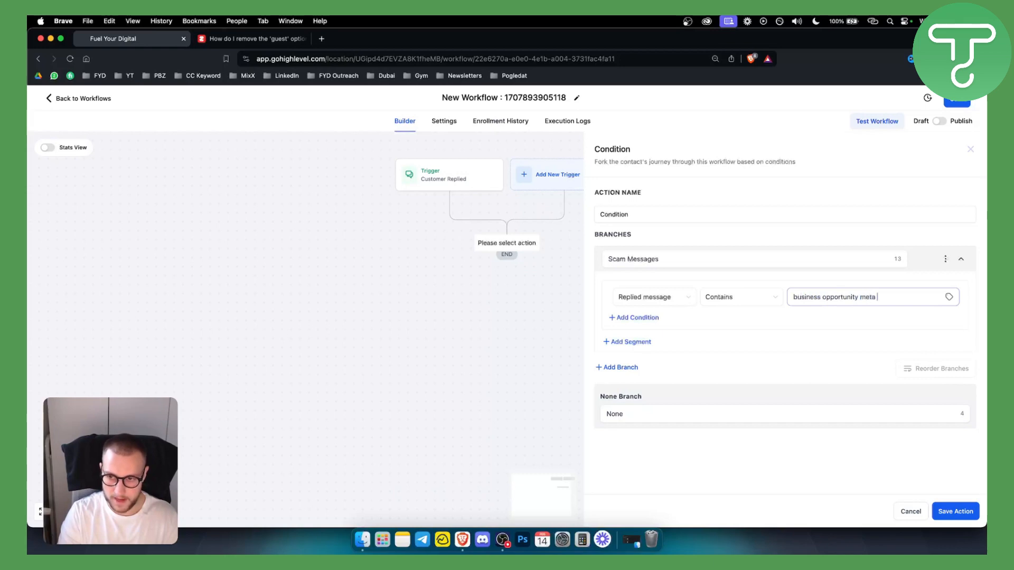
pyautogui.write('support')
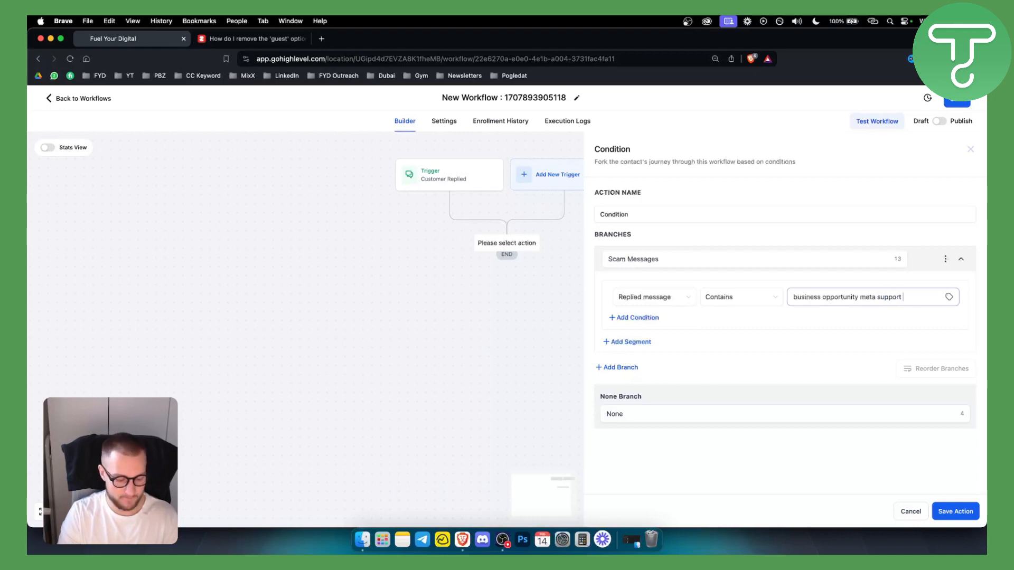
pyautogui.write('join now')
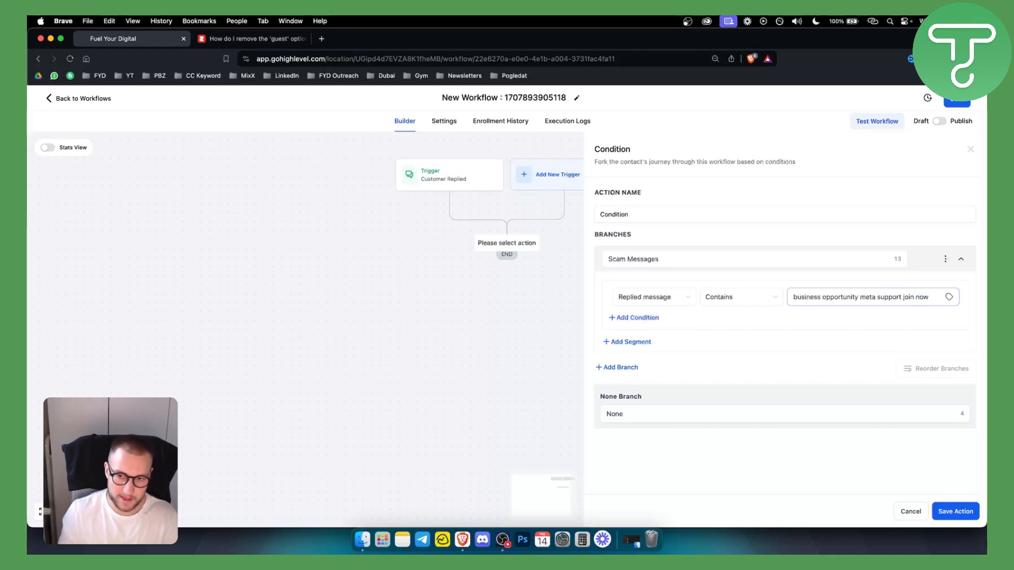
pyautogui.click(956, 512)
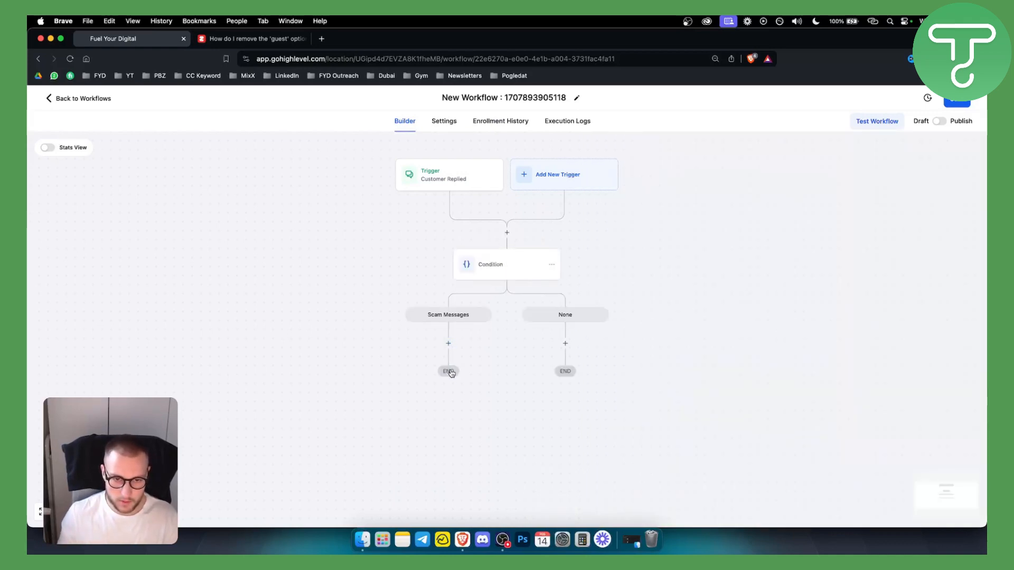
# Step: Add and save a Delete Contact action under the Scam Messages branch
pyautogui.click(449, 343)
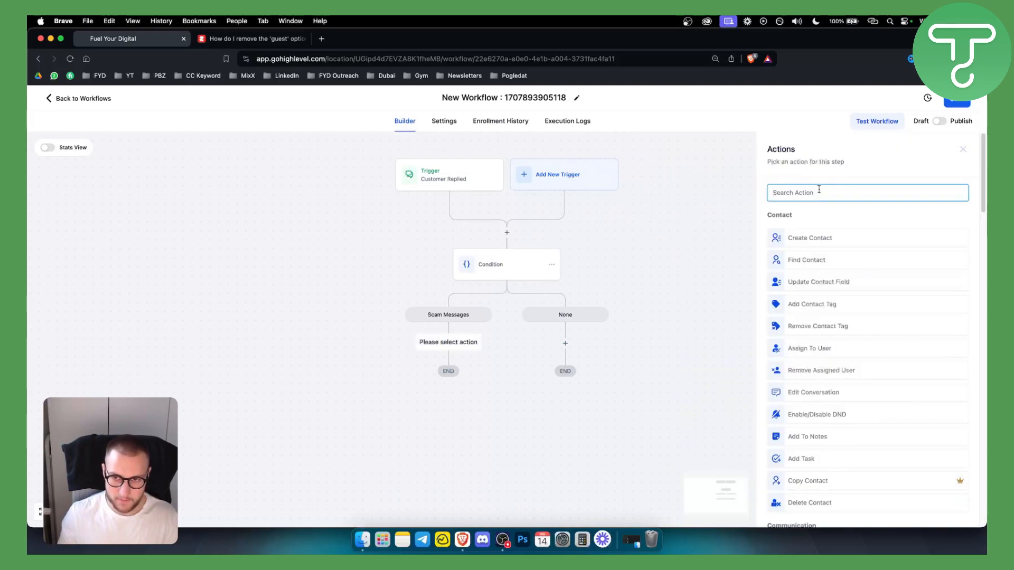
pyautogui.write('del')
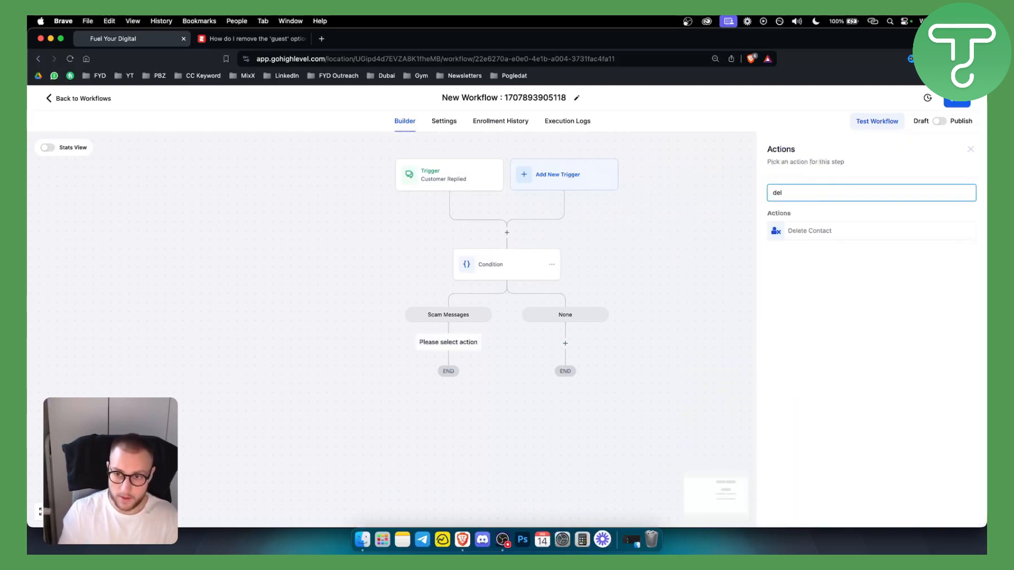
pyautogui.click(810, 231)
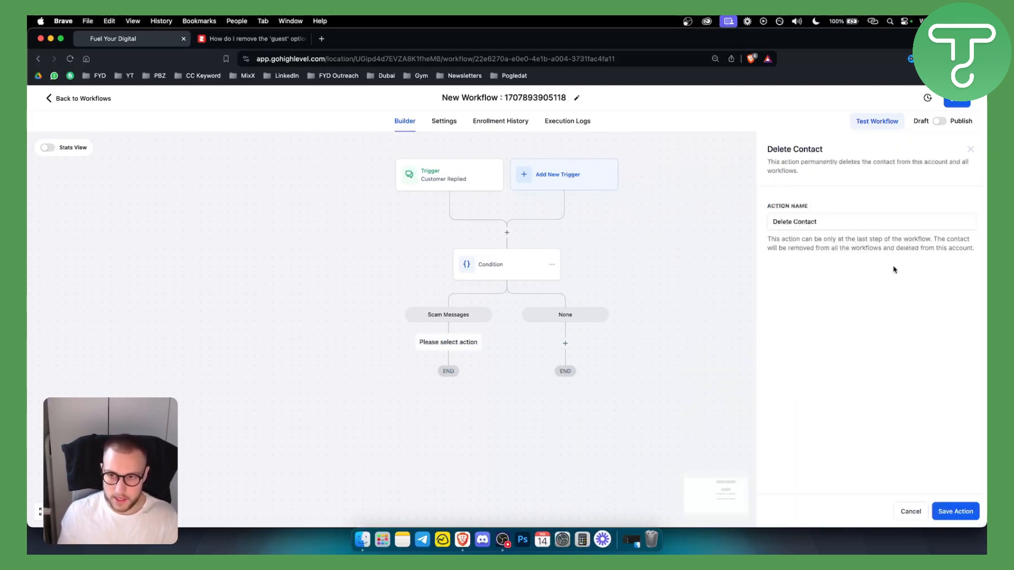
pyautogui.click(956, 511)
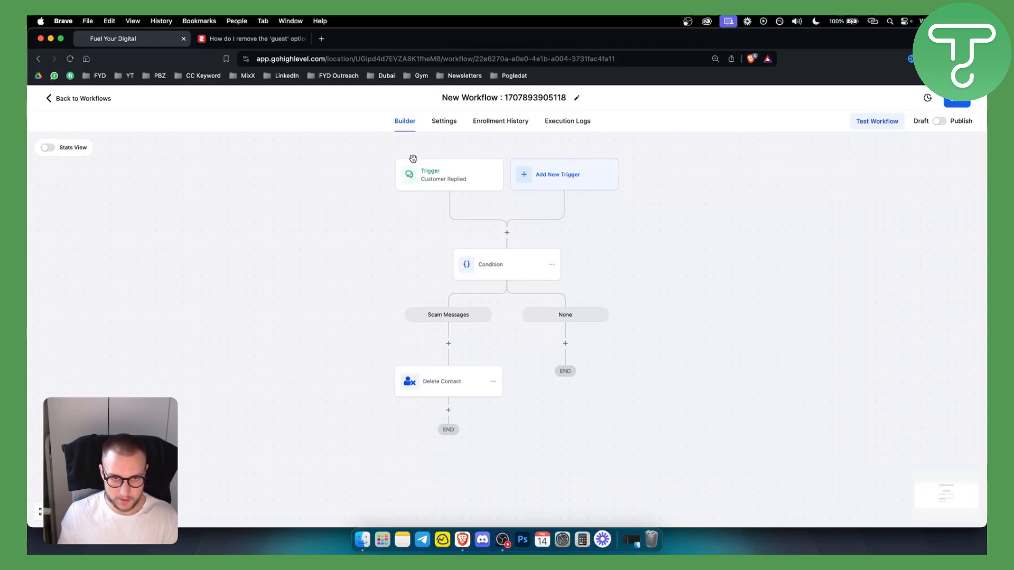
pyautogui.moveTo(637, 248)
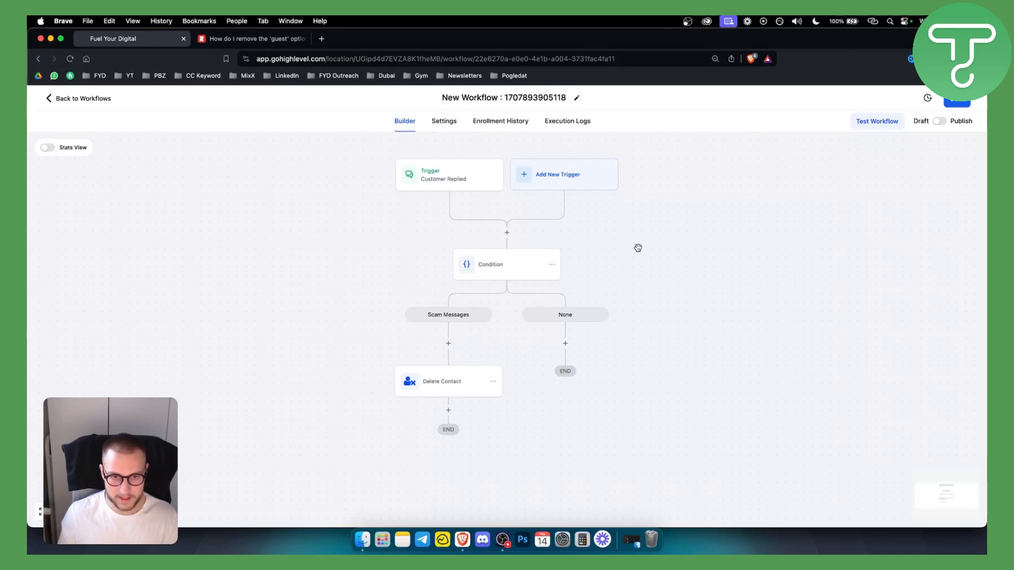
pyautogui.moveTo(392, 406)
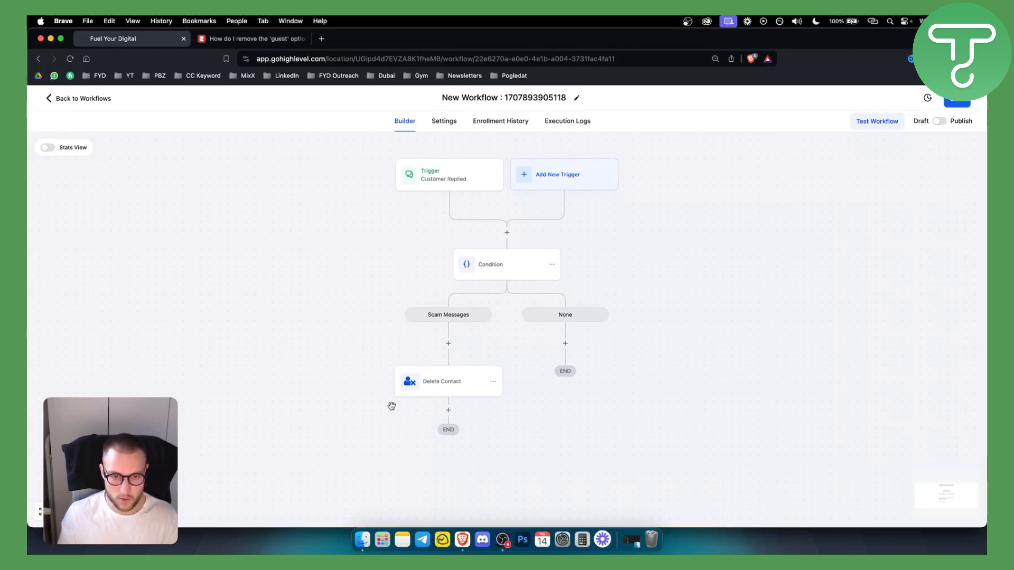
pyautogui.moveTo(435, 379)
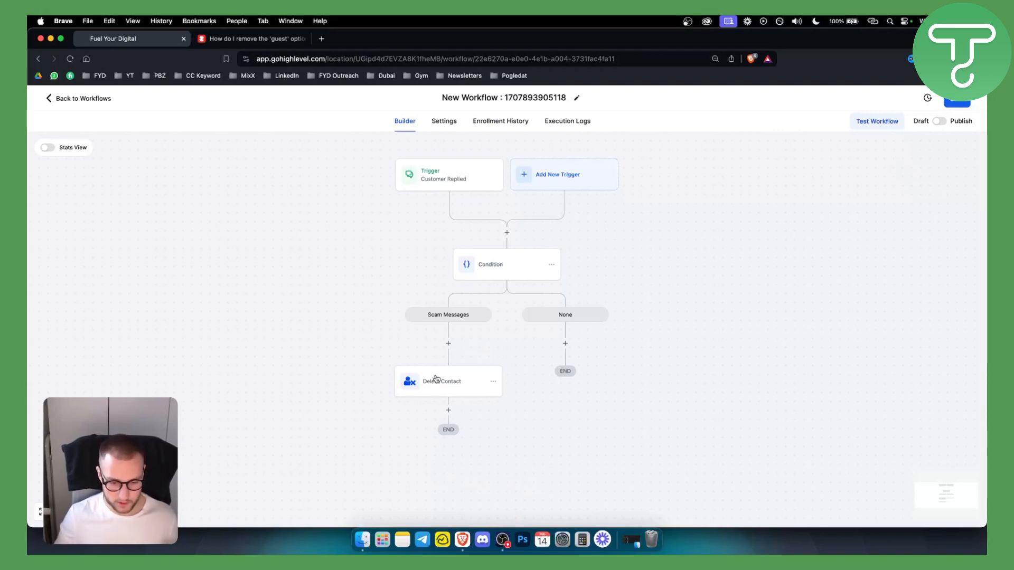
pyautogui.moveTo(419, 323)
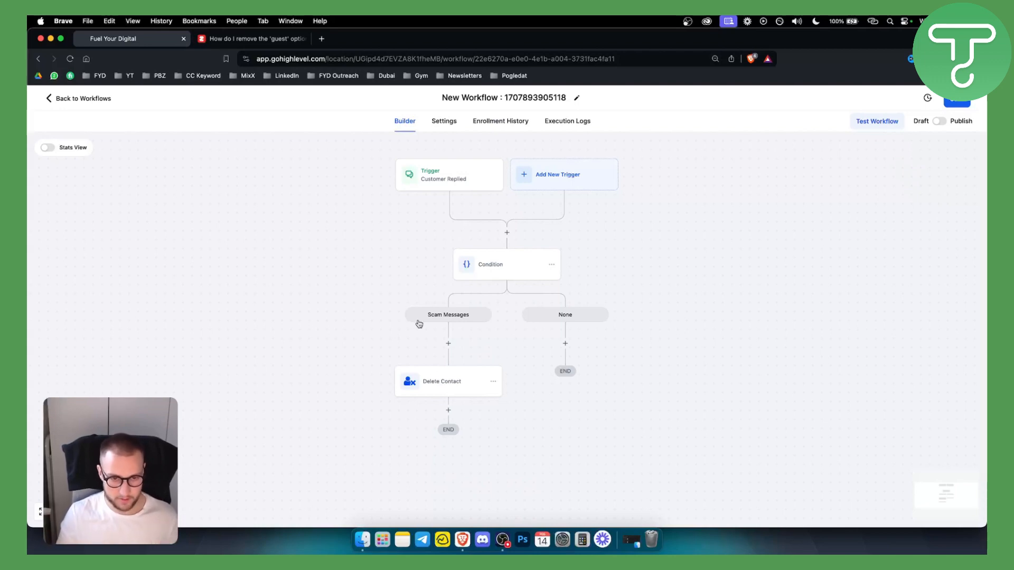
pyautogui.moveTo(564, 170)
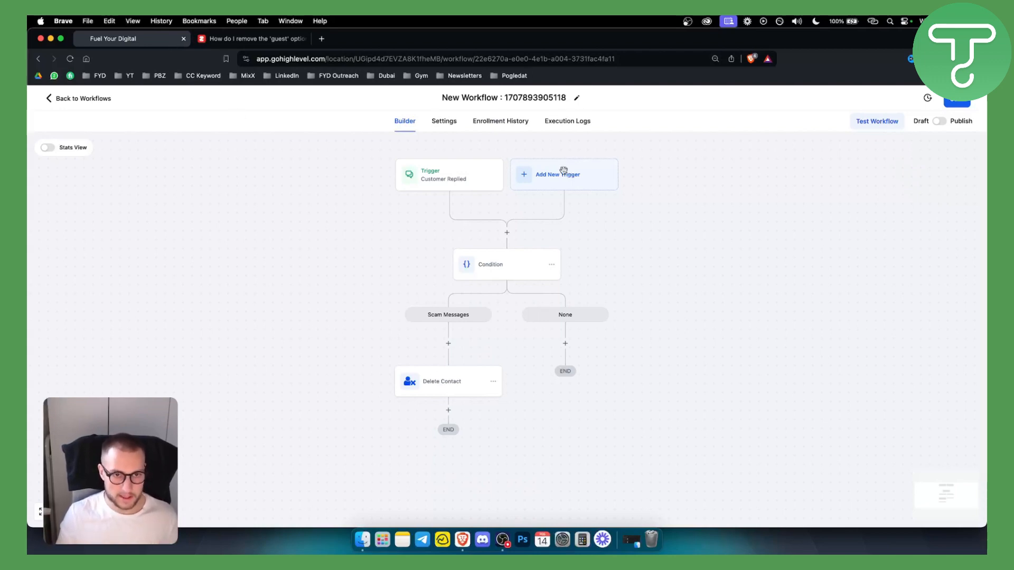
pyautogui.moveTo(416, 277)
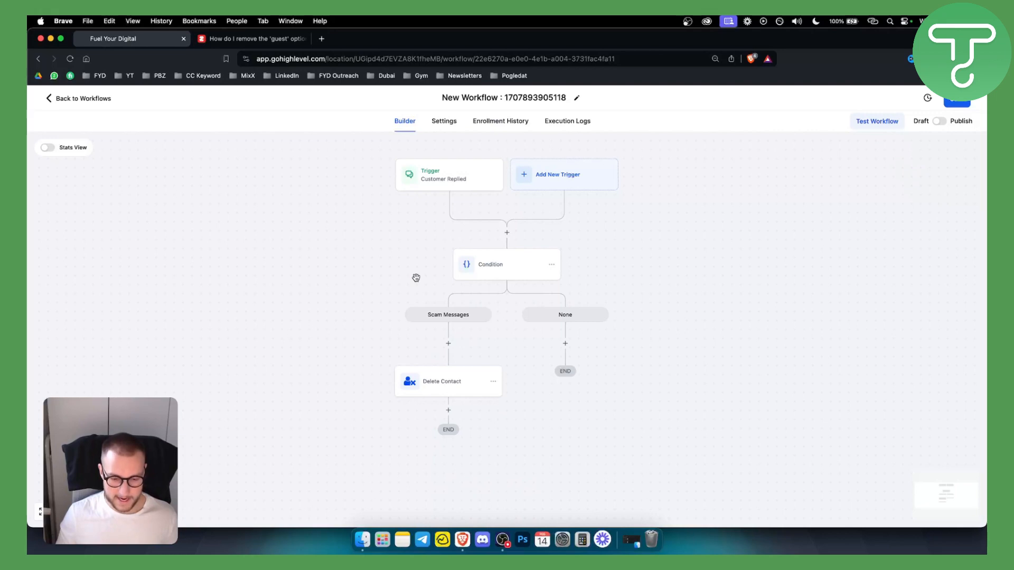